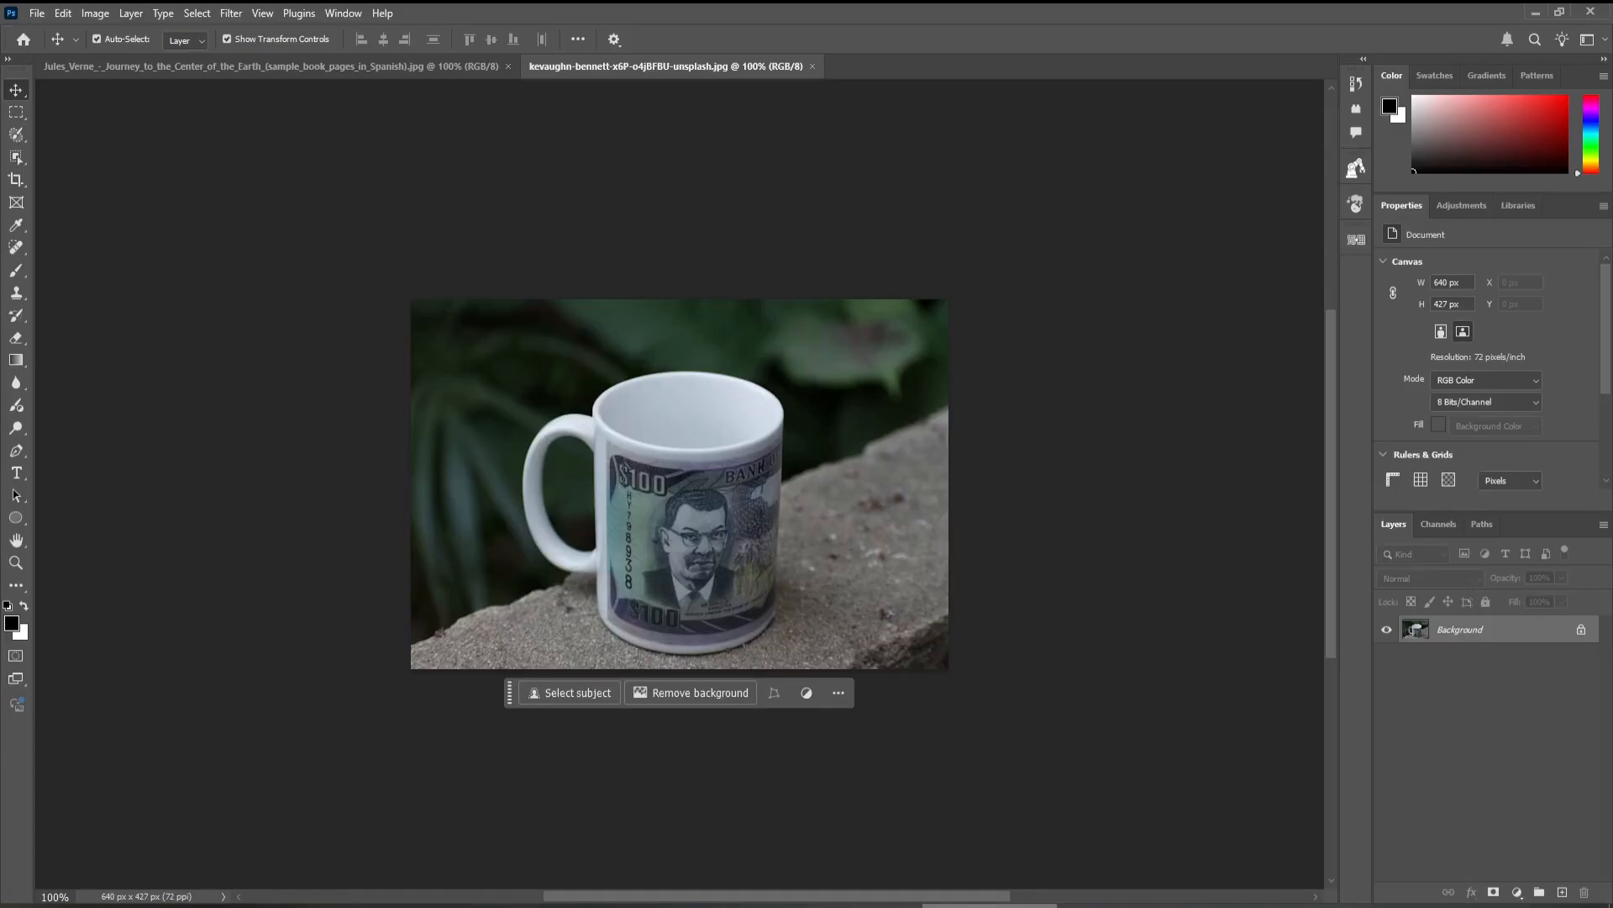
{"action": "mouse_move", "coordinate": [605, 578]}
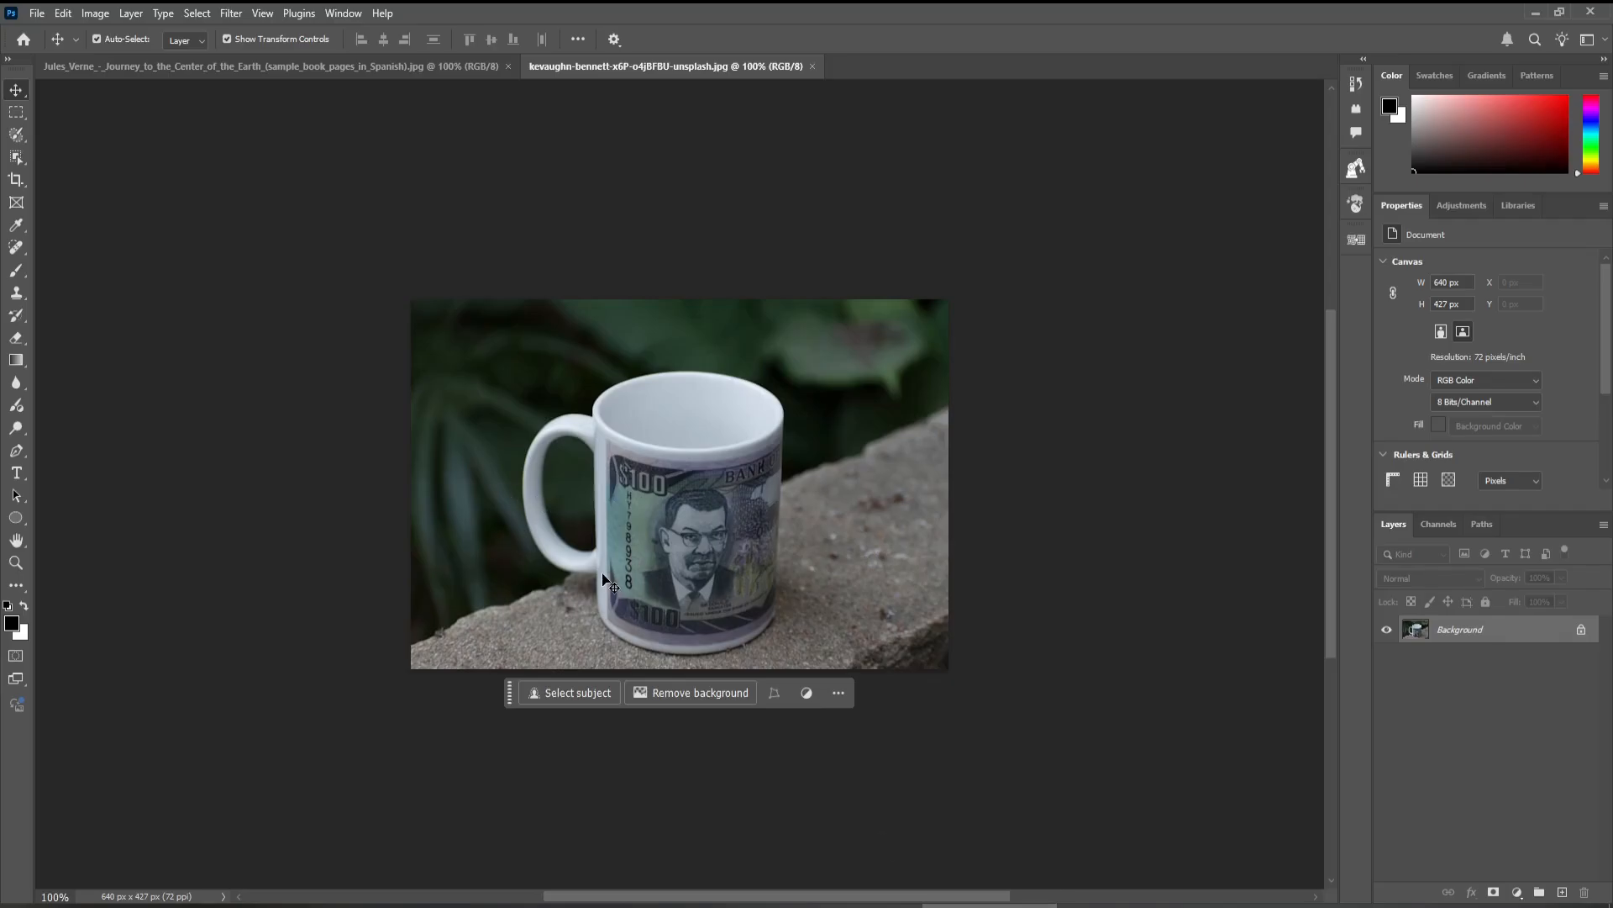
Step: Show the Window menu's list of panels over the mug photo
{"action": "left_click", "coordinate": [343, 12]}
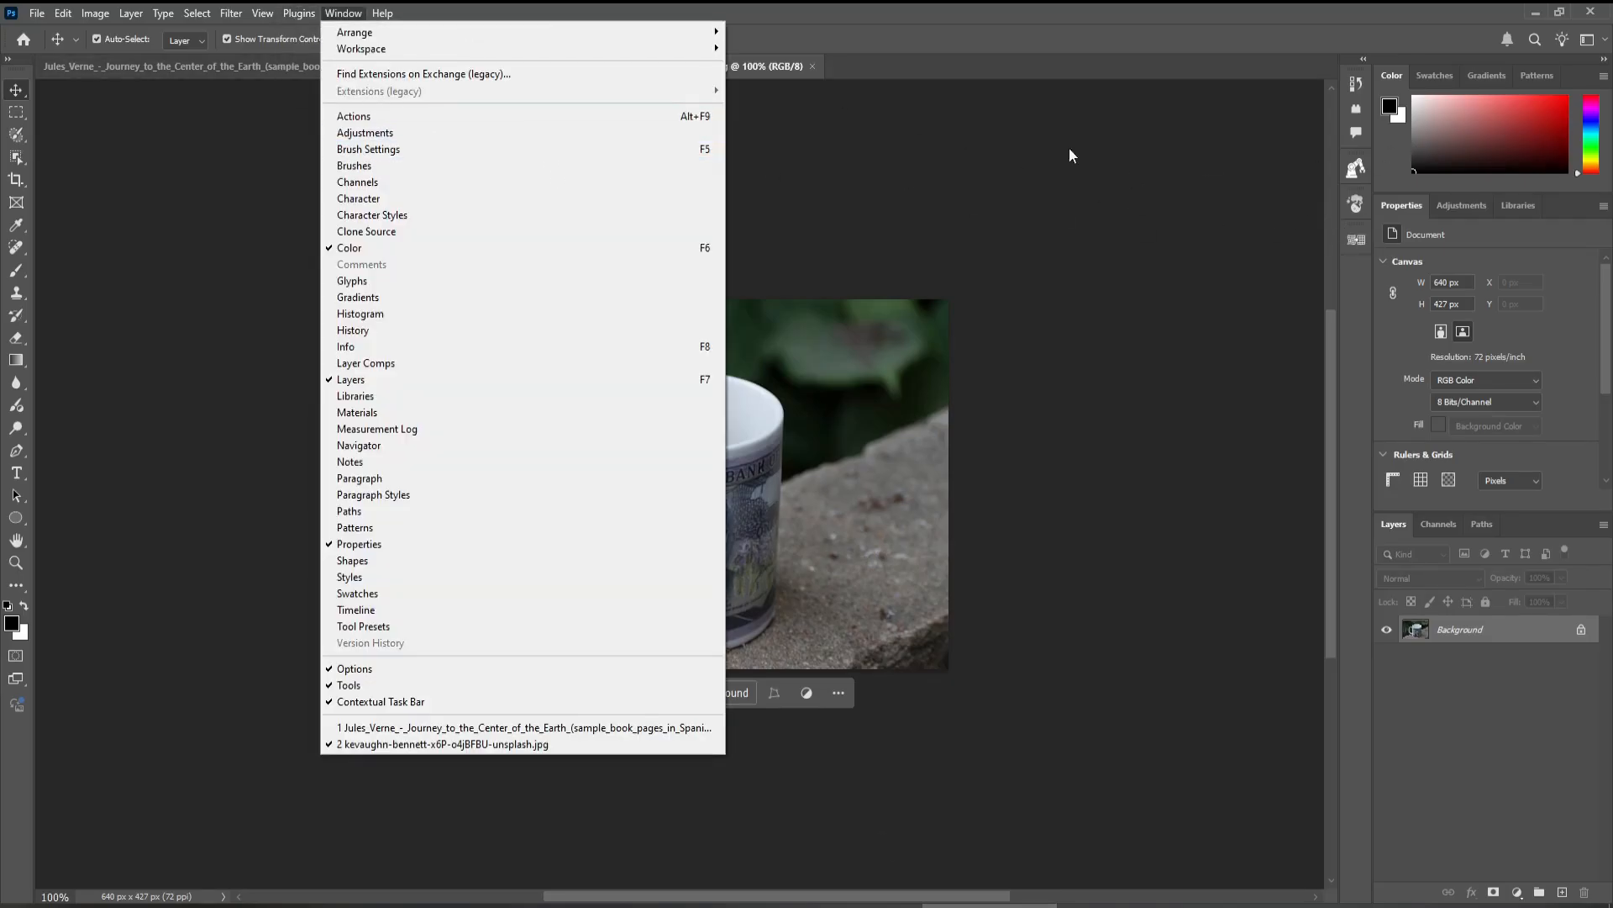
Step: Launch the Unwarp plugin panel from the Plugins menu beside the mug photo
{"action": "left_click", "coordinate": [300, 11]}
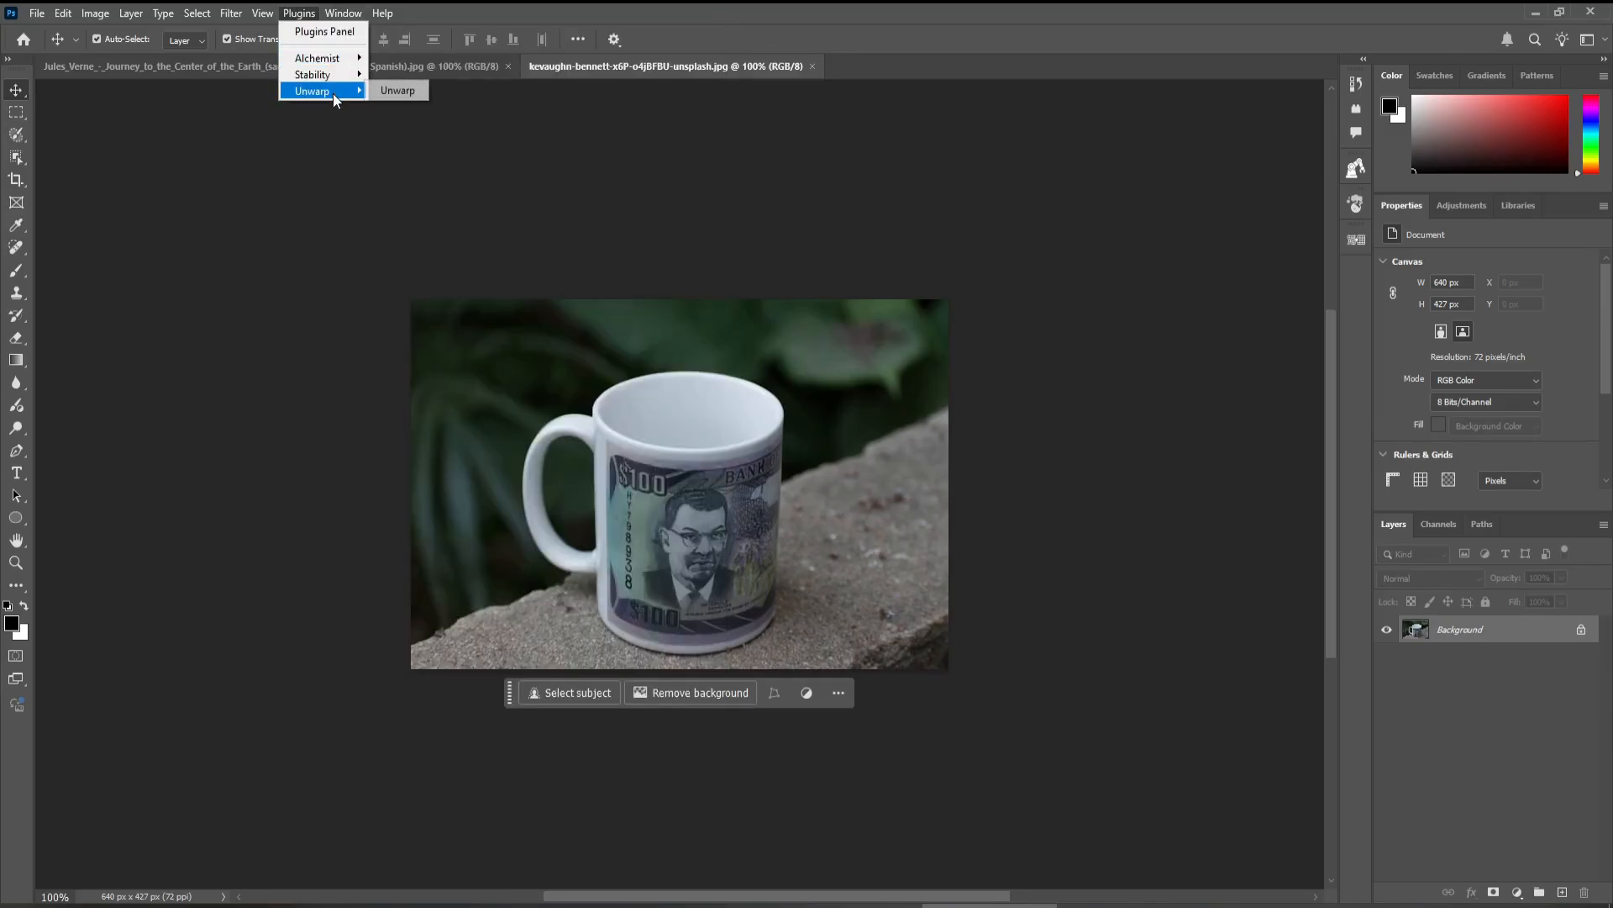
{"action": "left_click", "coordinate": [397, 91]}
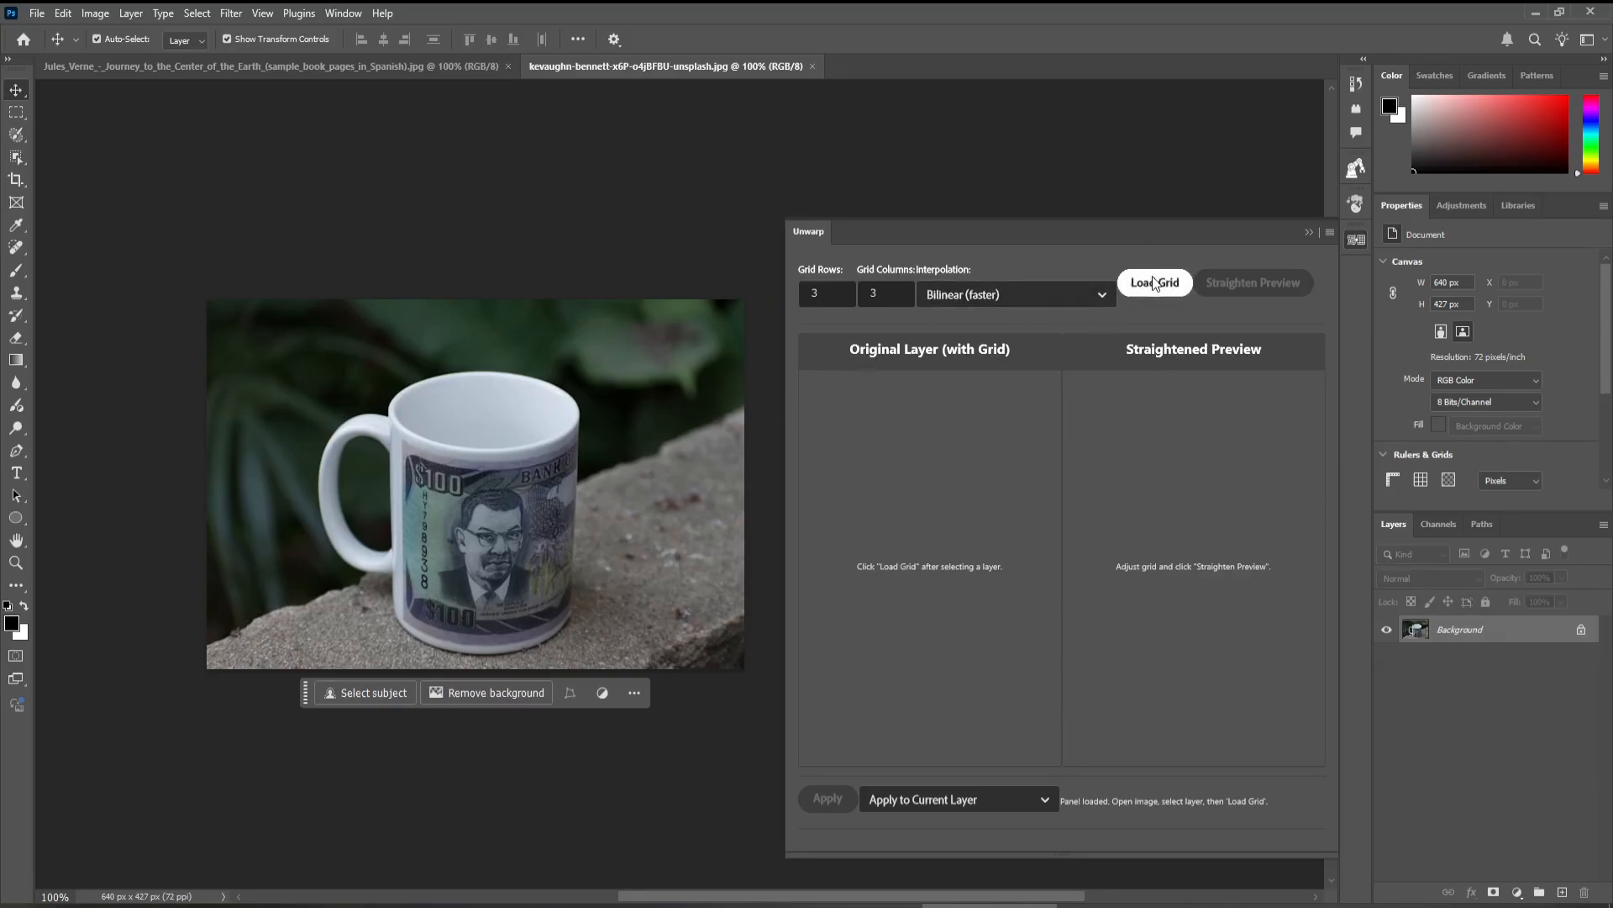
Step: Load a 3-by-3 warp grid on the mug layer, nudge a handle, and set interpolation to Bicubic (smoother)
{"action": "left_click", "coordinate": [1153, 282]}
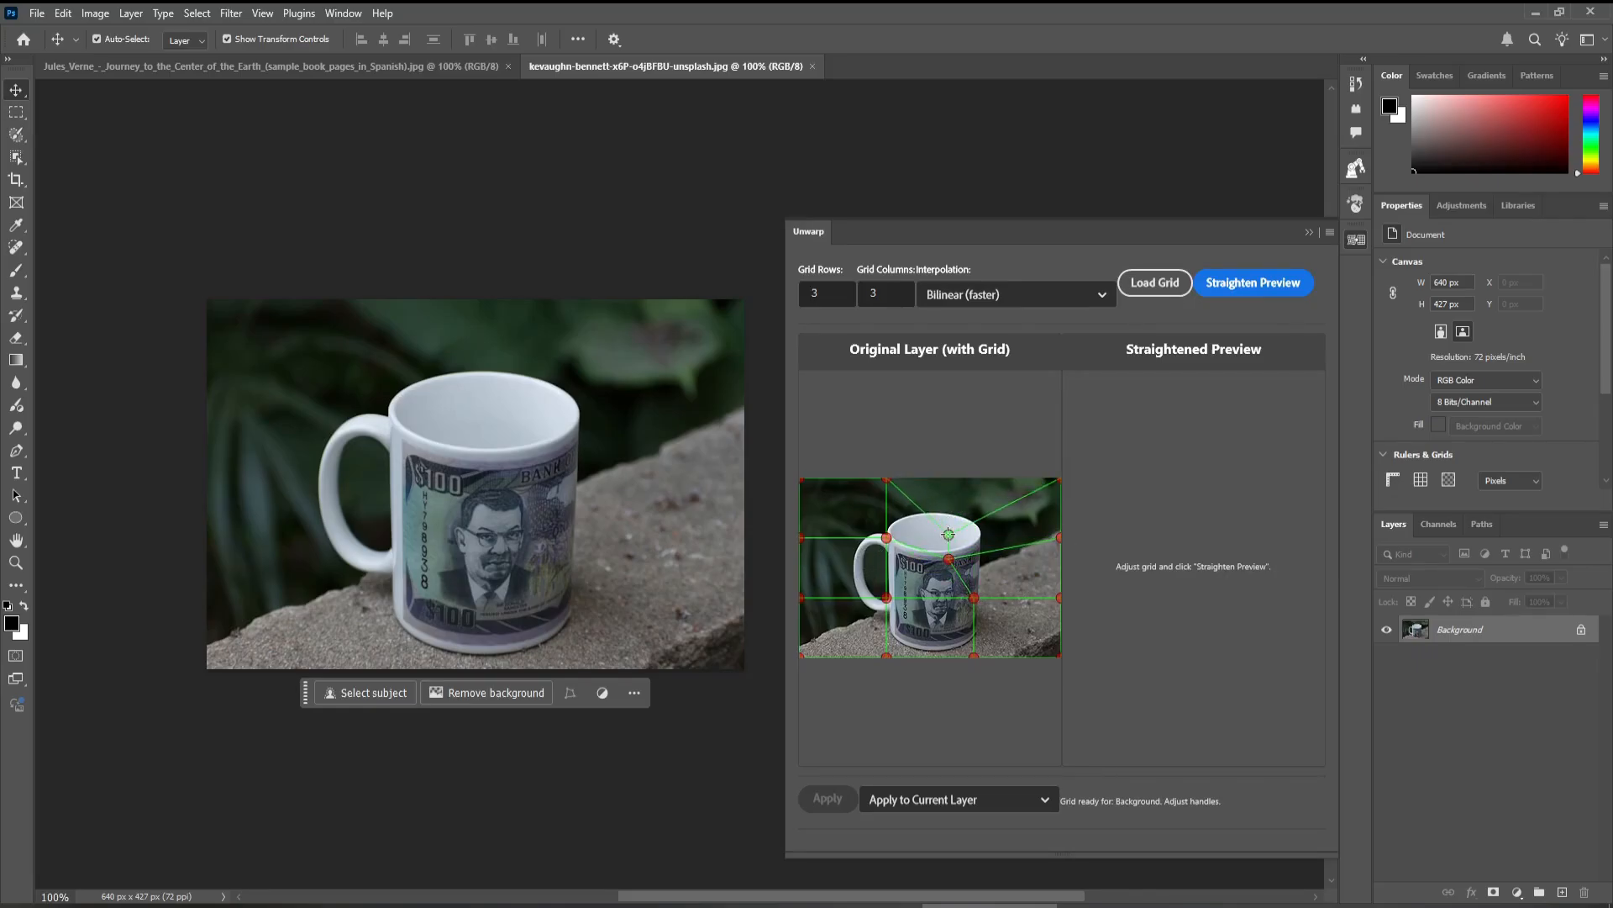
{"action": "left_click_drag", "start_coordinate": [948, 532], "coordinate": [955, 552]}
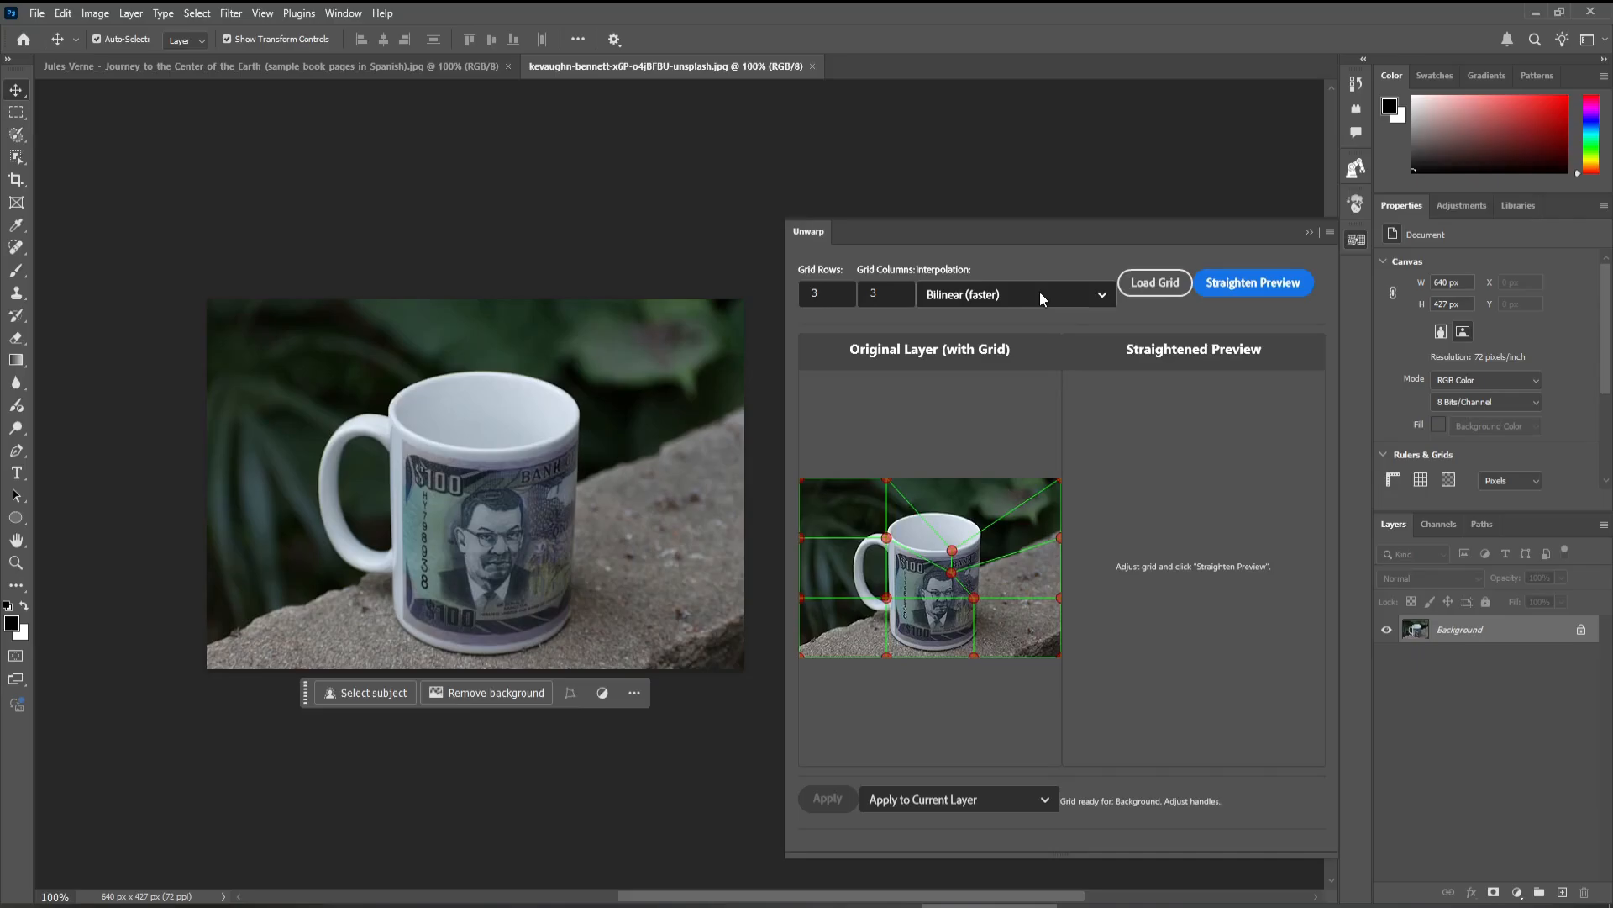
{"action": "left_click", "coordinate": [1014, 294]}
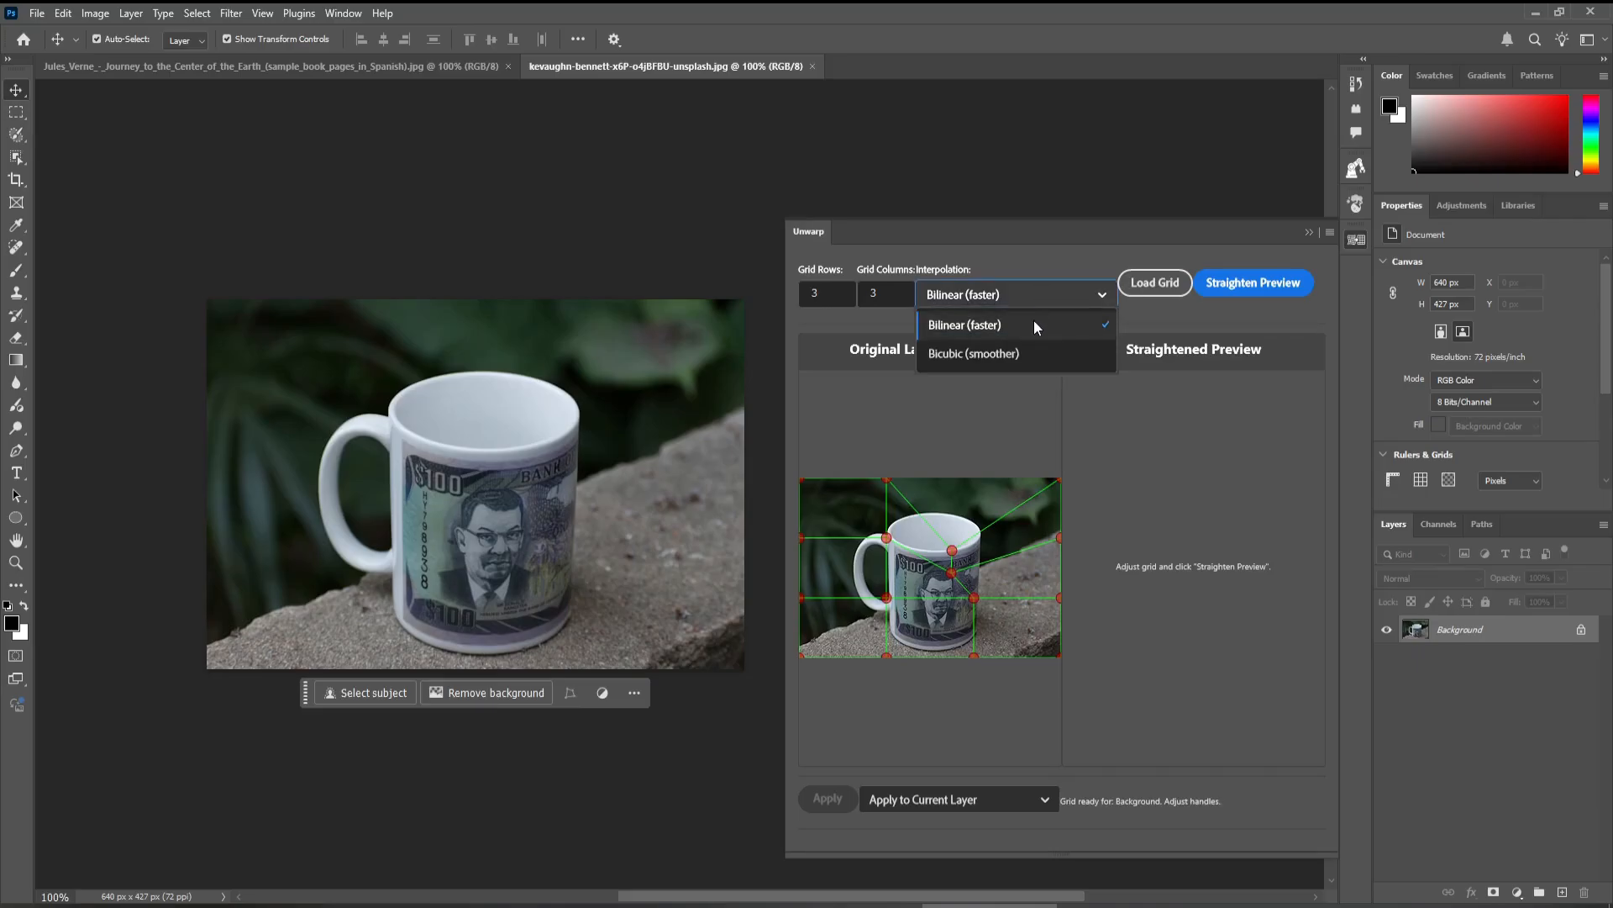
{"action": "left_click", "coordinate": [973, 353]}
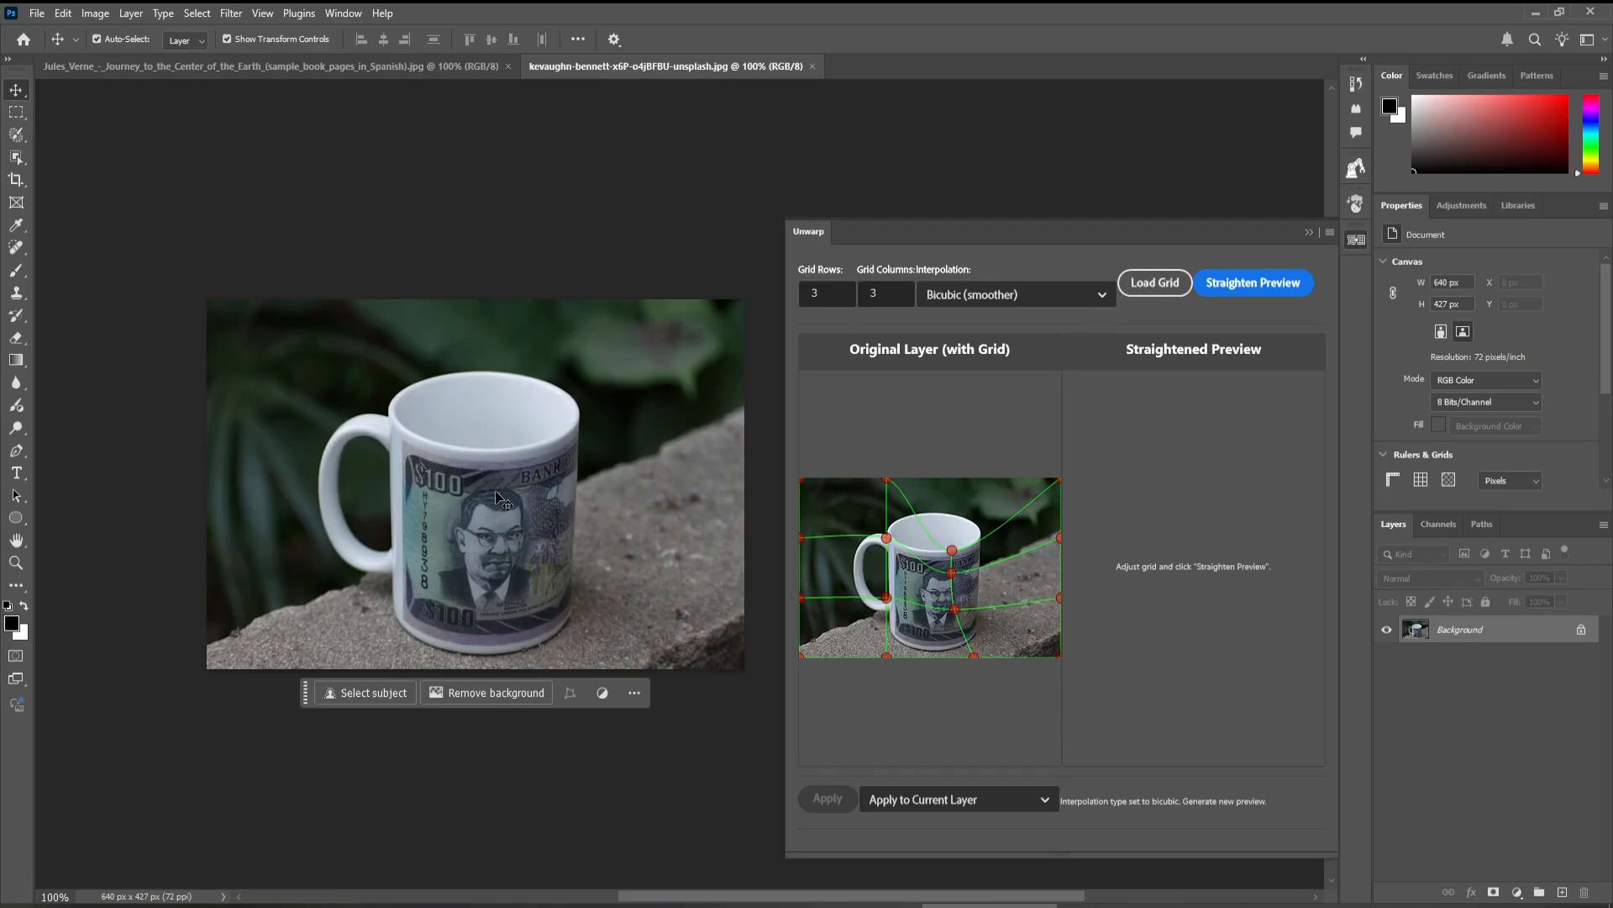
{"action": "mouse_move", "coordinate": [947, 479]}
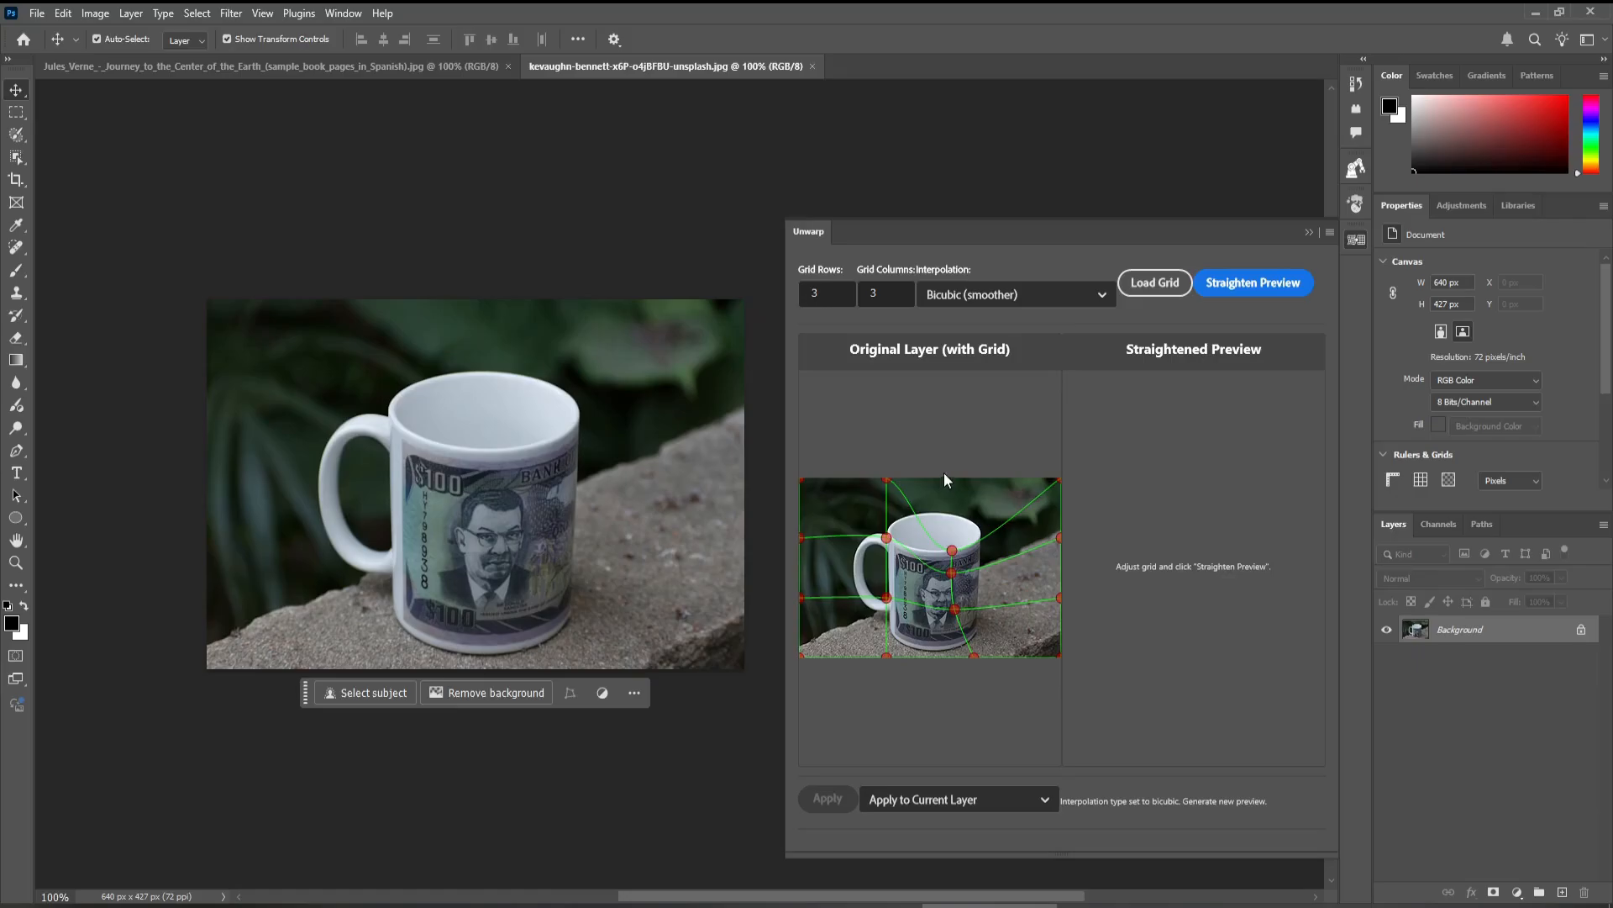
{"action": "mouse_move", "coordinate": [1044, 490]}
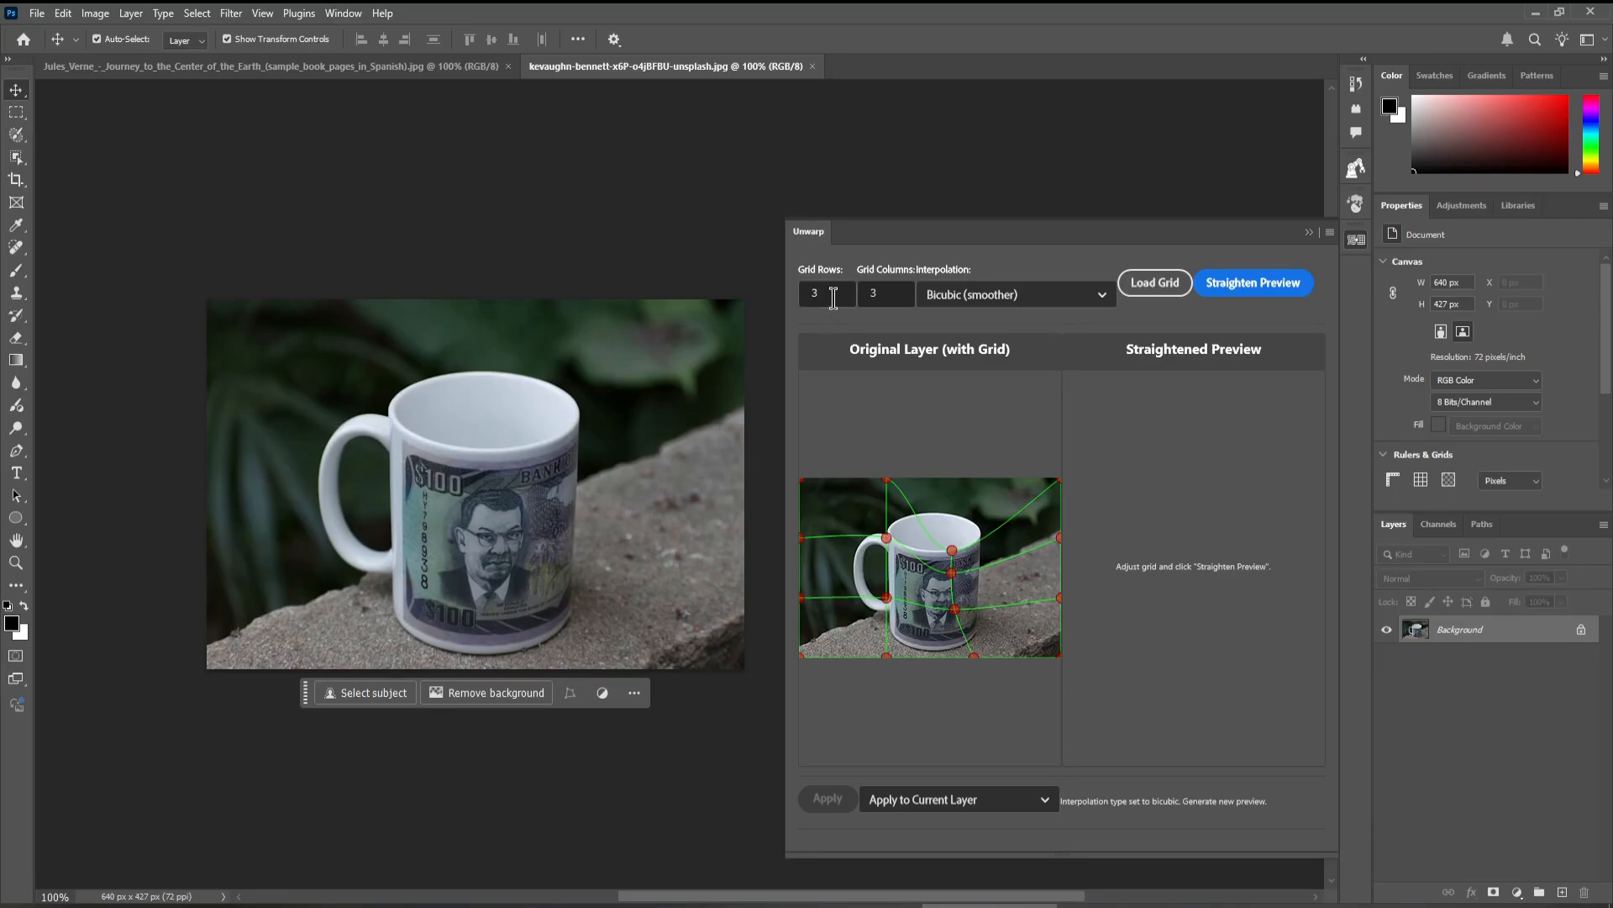
Step: Set the Unwarp grid to 1 row and 4 columns
{"action": "type", "text": "1"}
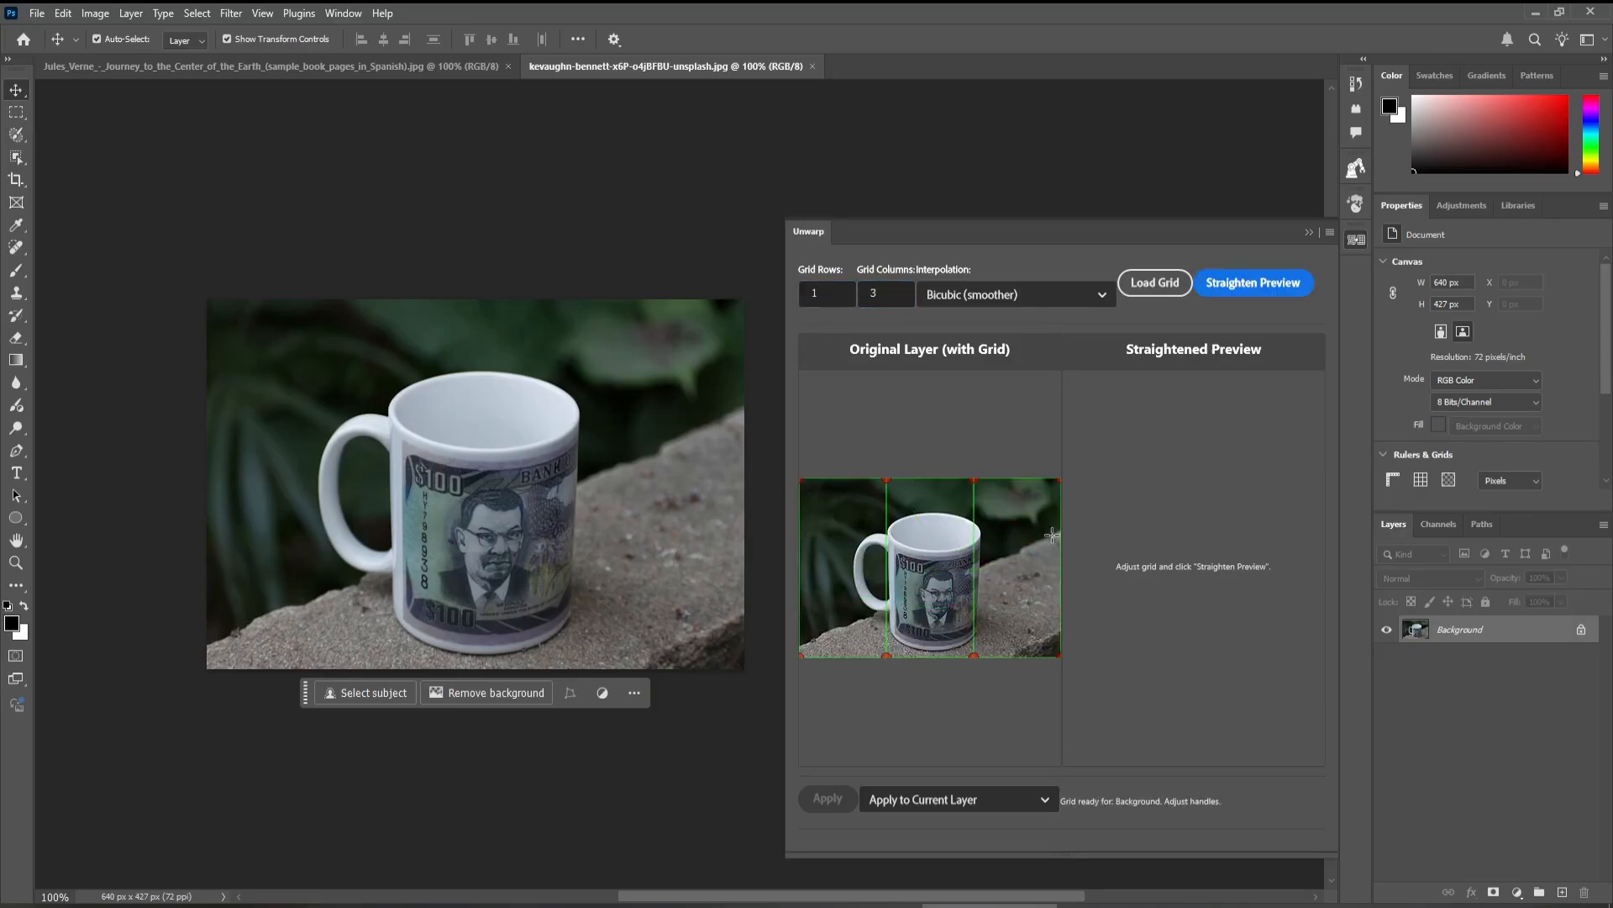
{"action": "left_click", "coordinate": [884, 294]}
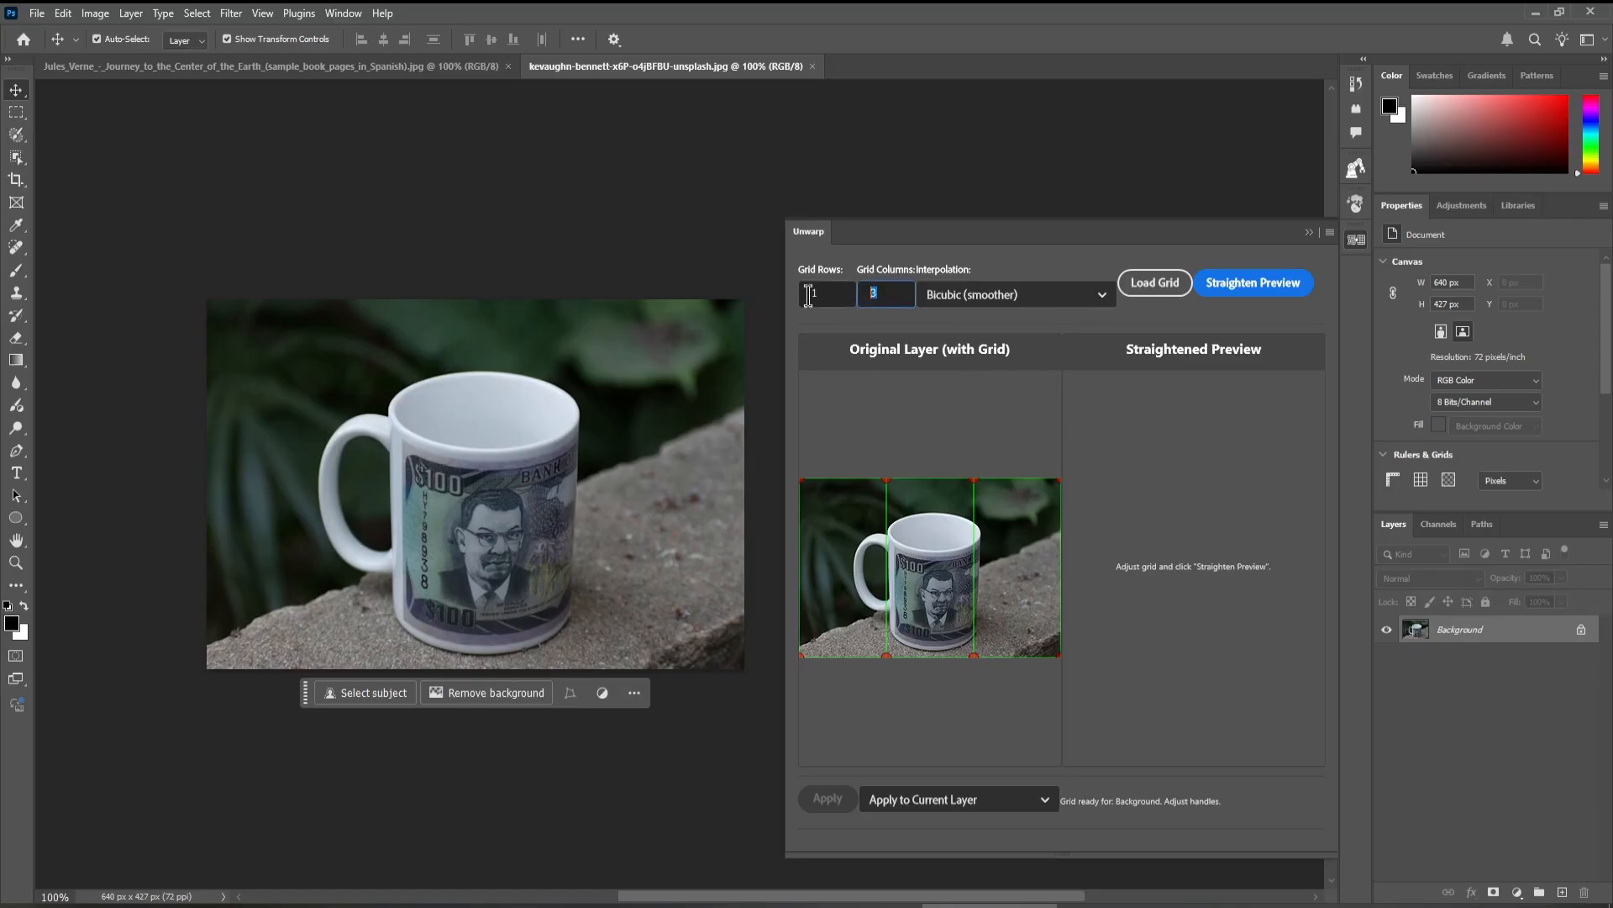
{"action": "type", "text": "4"}
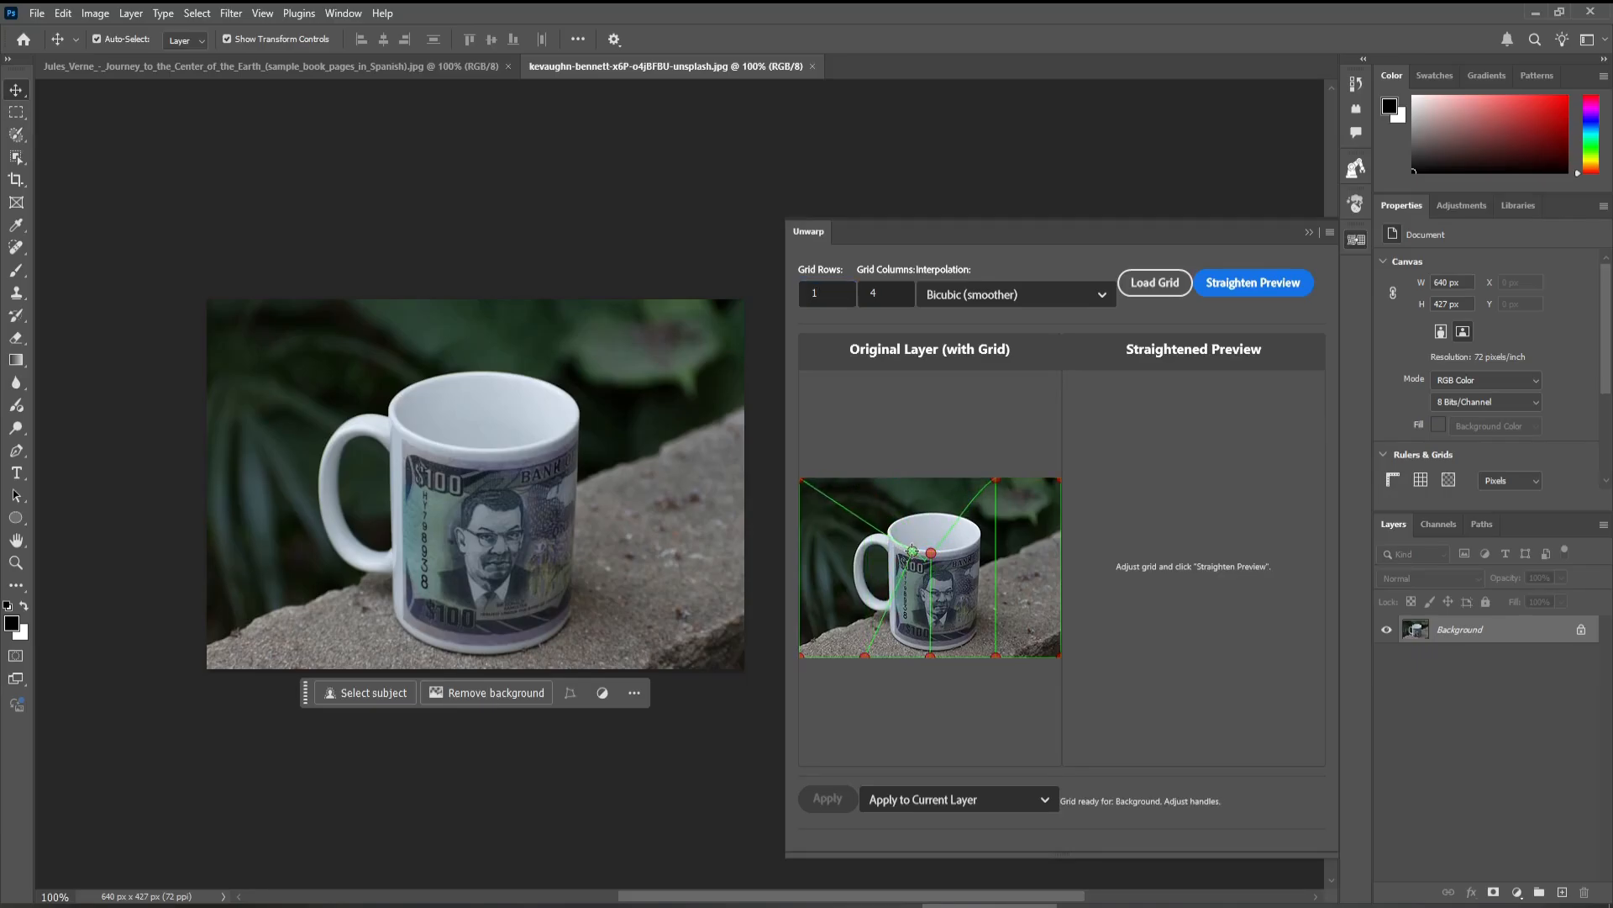
Step: Fit the grid handles to the banknote's corners and curved top and bottom edges
{"action": "left_click_drag", "start_coordinate": [911, 551], "coordinate": [993, 492]}
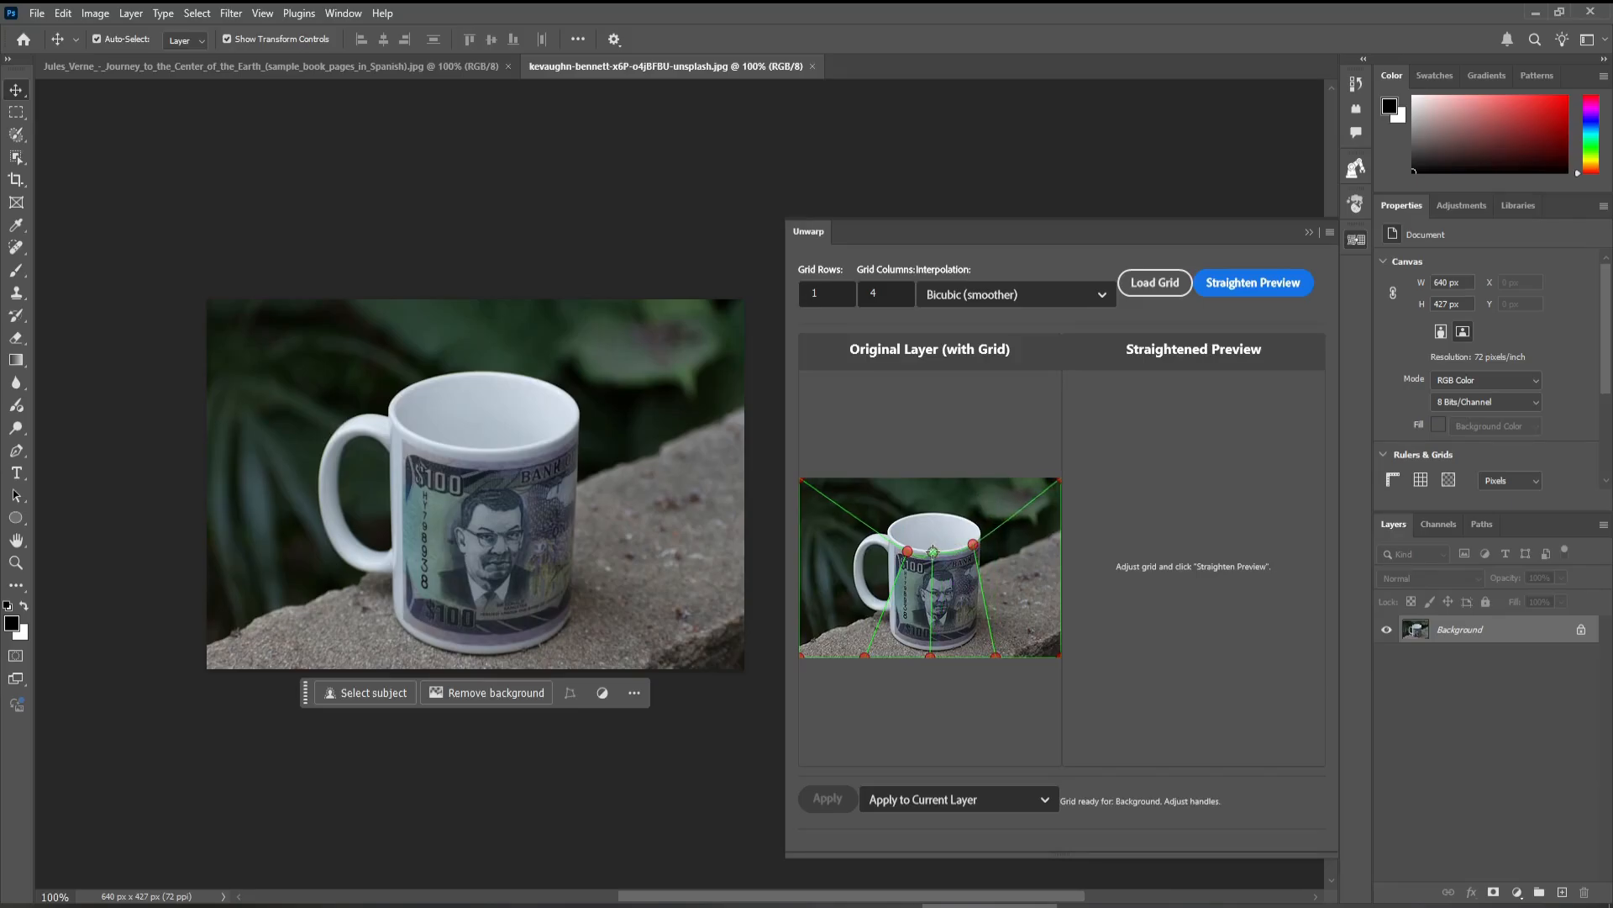
{"action": "left_click_drag", "start_coordinate": [931, 551], "coordinate": [956, 552]}
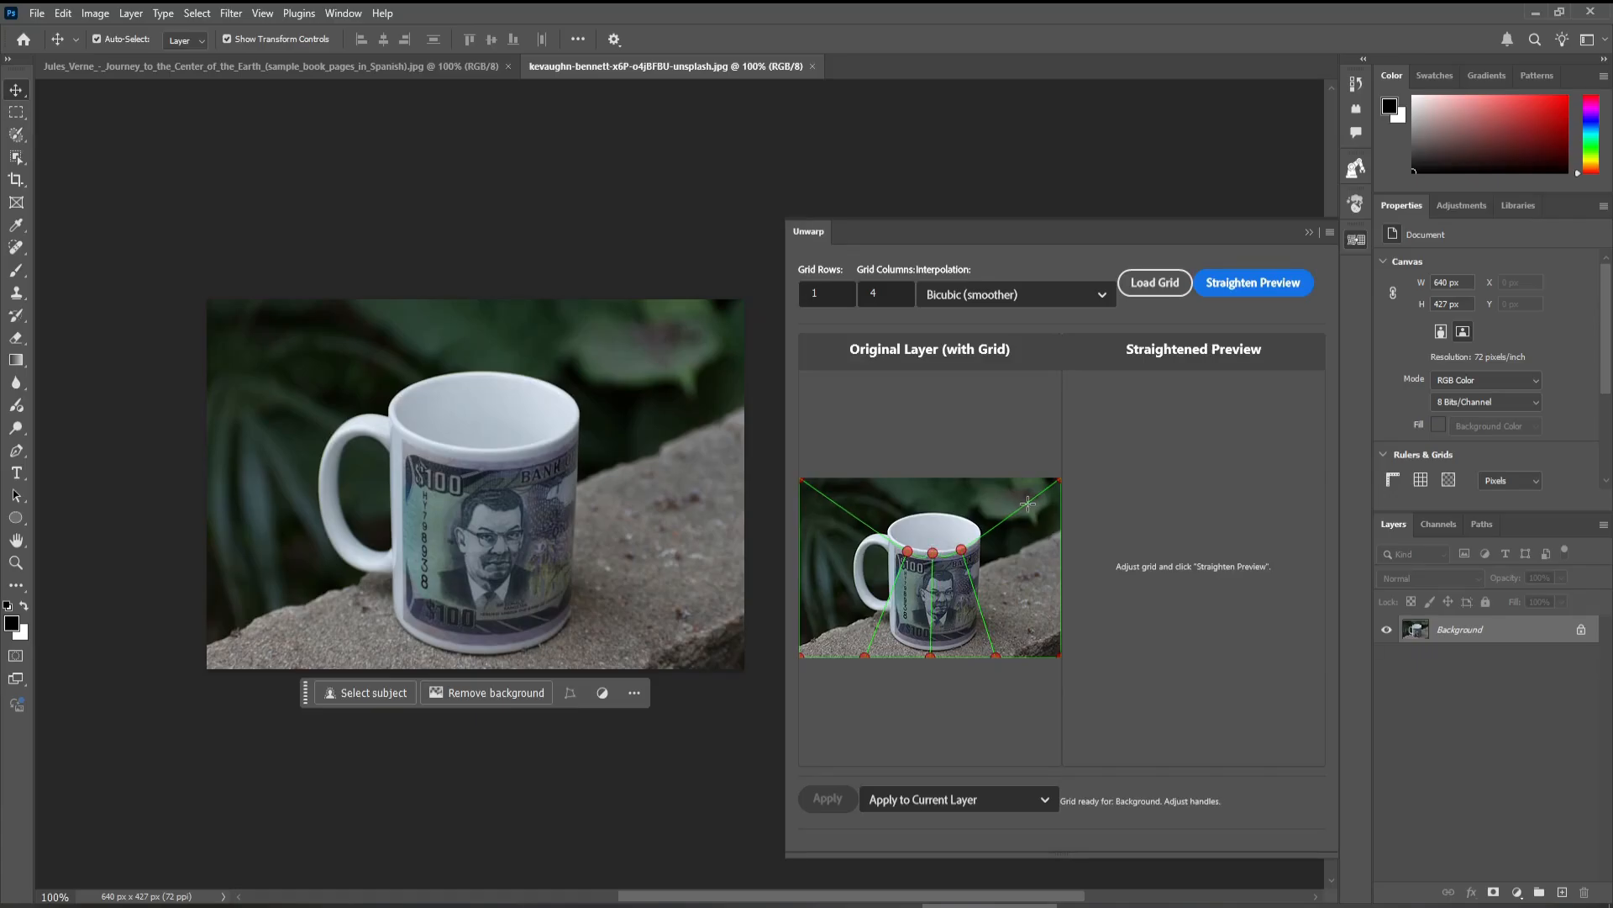
{"action": "left_click_drag", "start_coordinate": [1027, 502], "coordinate": [979, 540]}
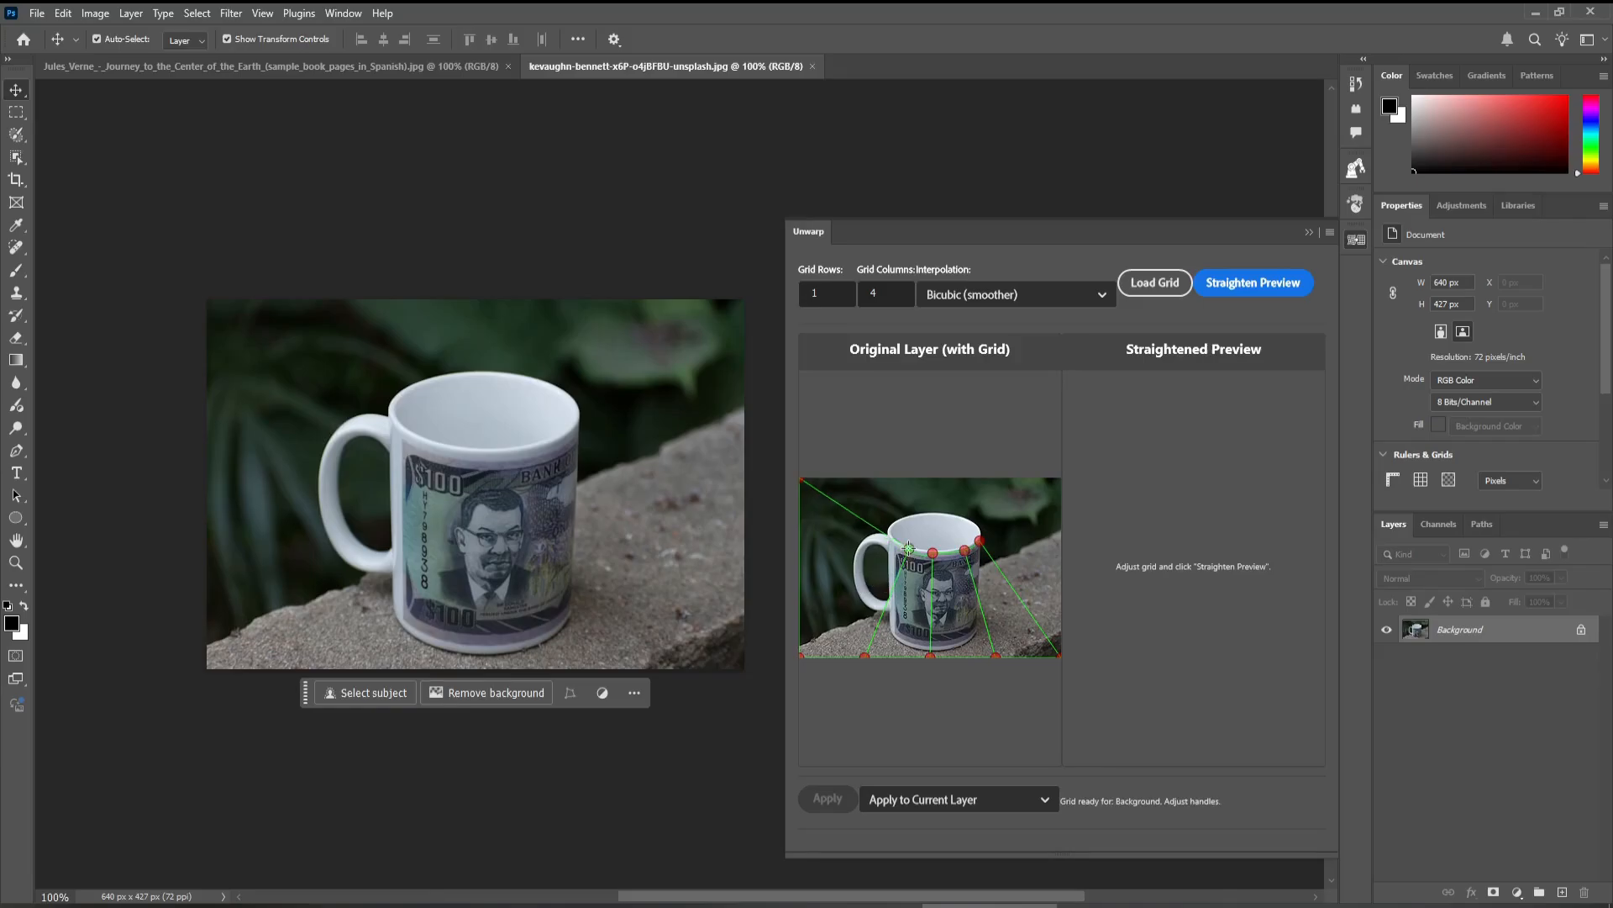
{"action": "left_click_drag", "start_coordinate": [909, 548], "coordinate": [889, 532]}
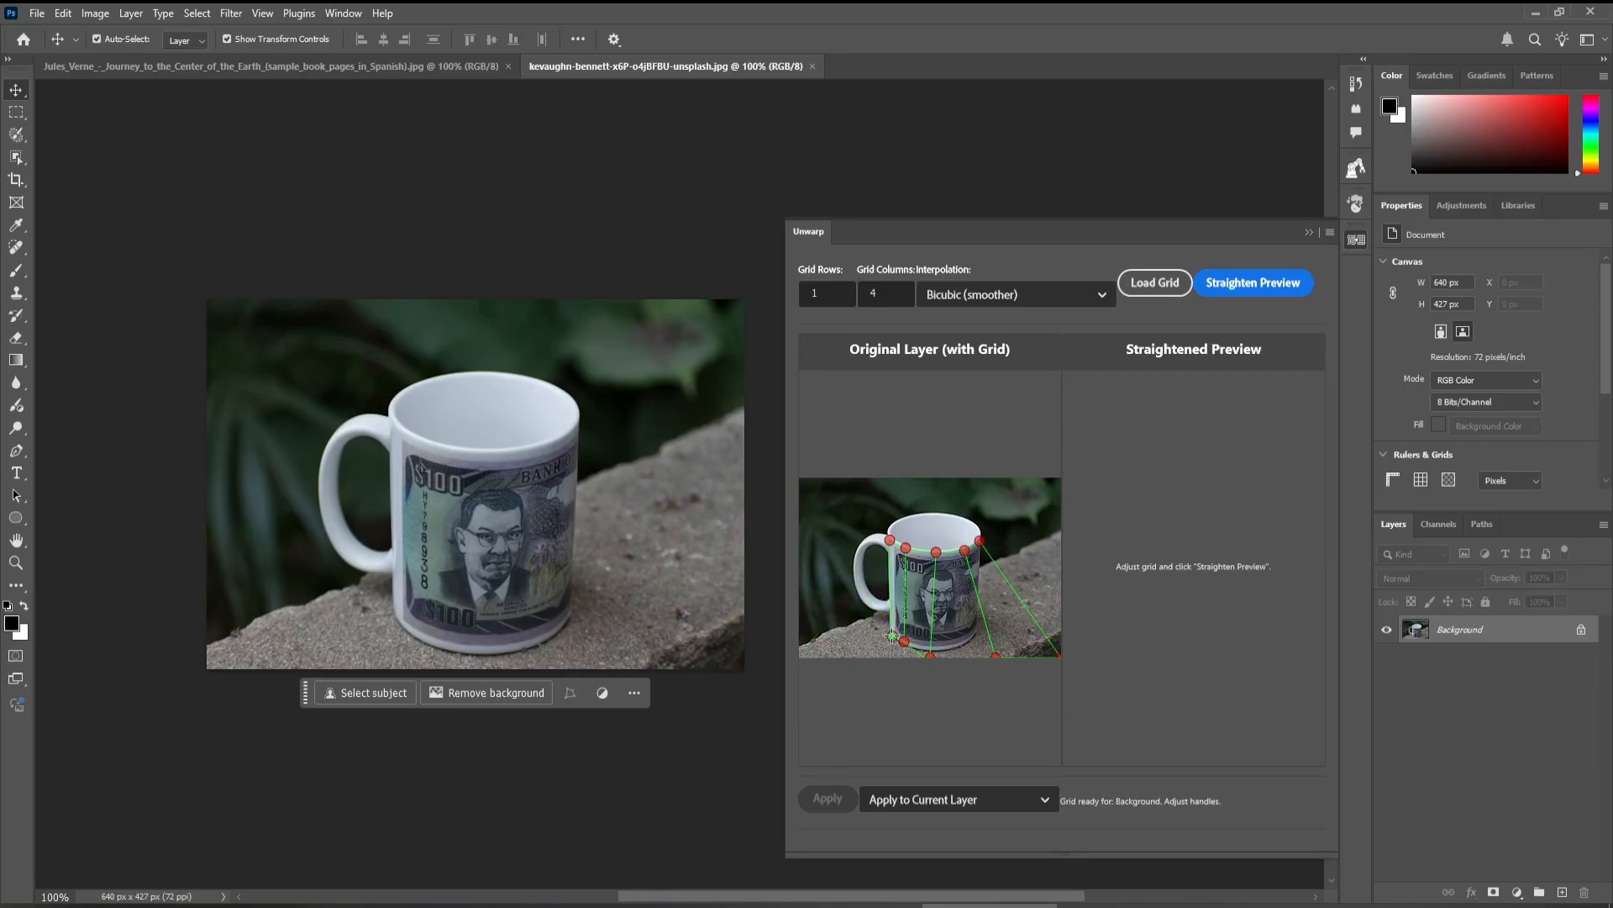
{"action": "left_click_drag", "start_coordinate": [892, 635], "coordinate": [935, 654]}
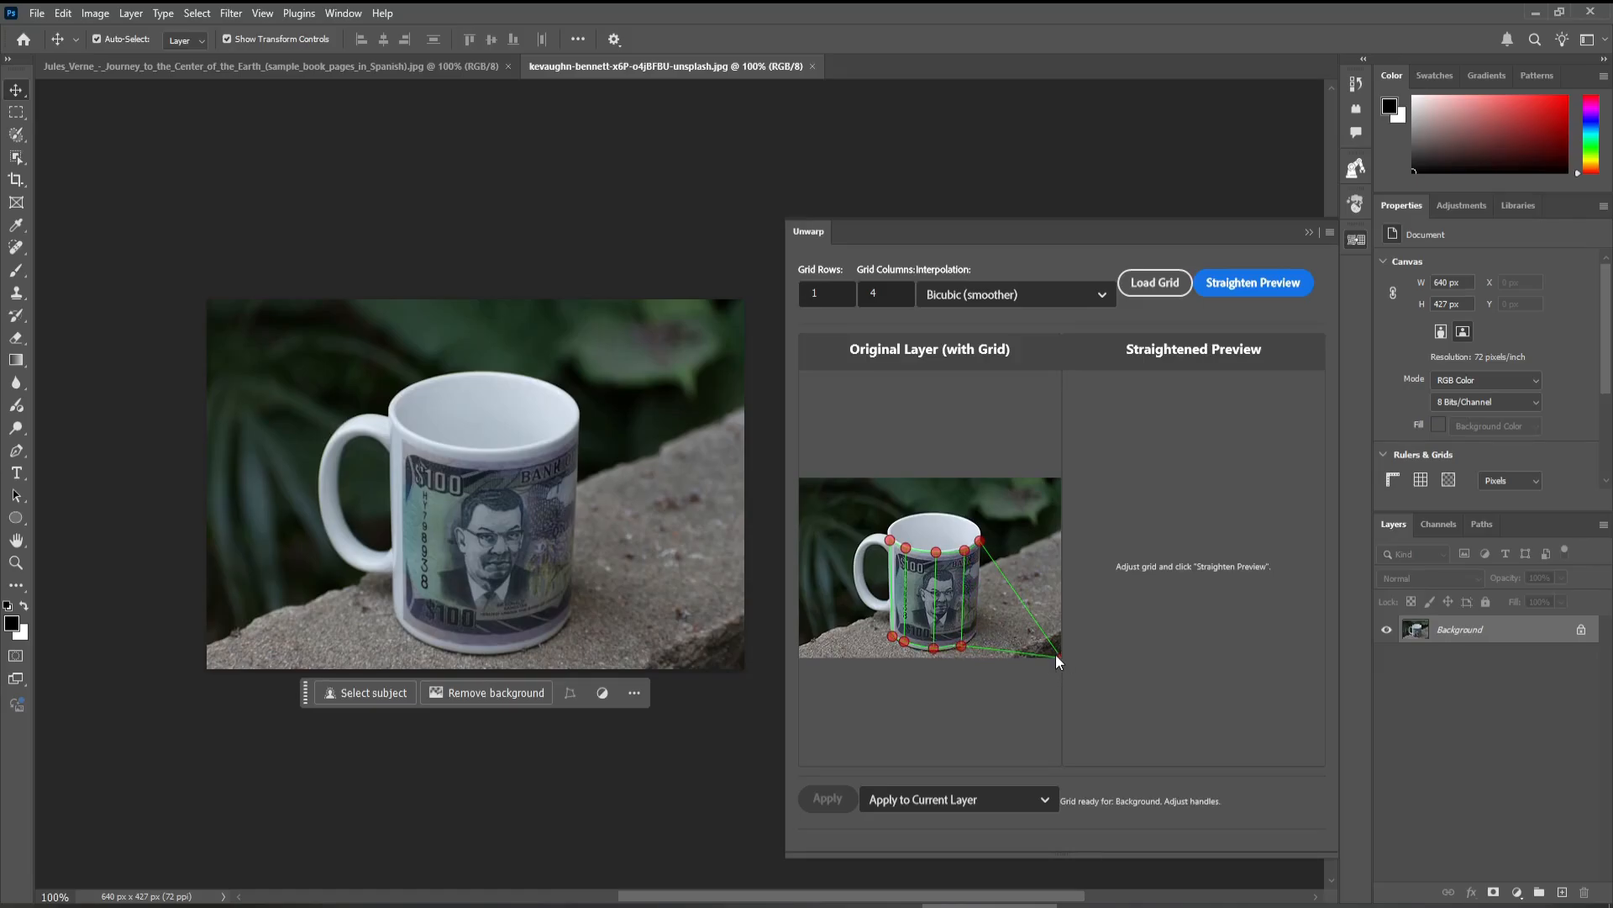
{"action": "left_click_drag", "start_coordinate": [1057, 663], "coordinate": [974, 633]}
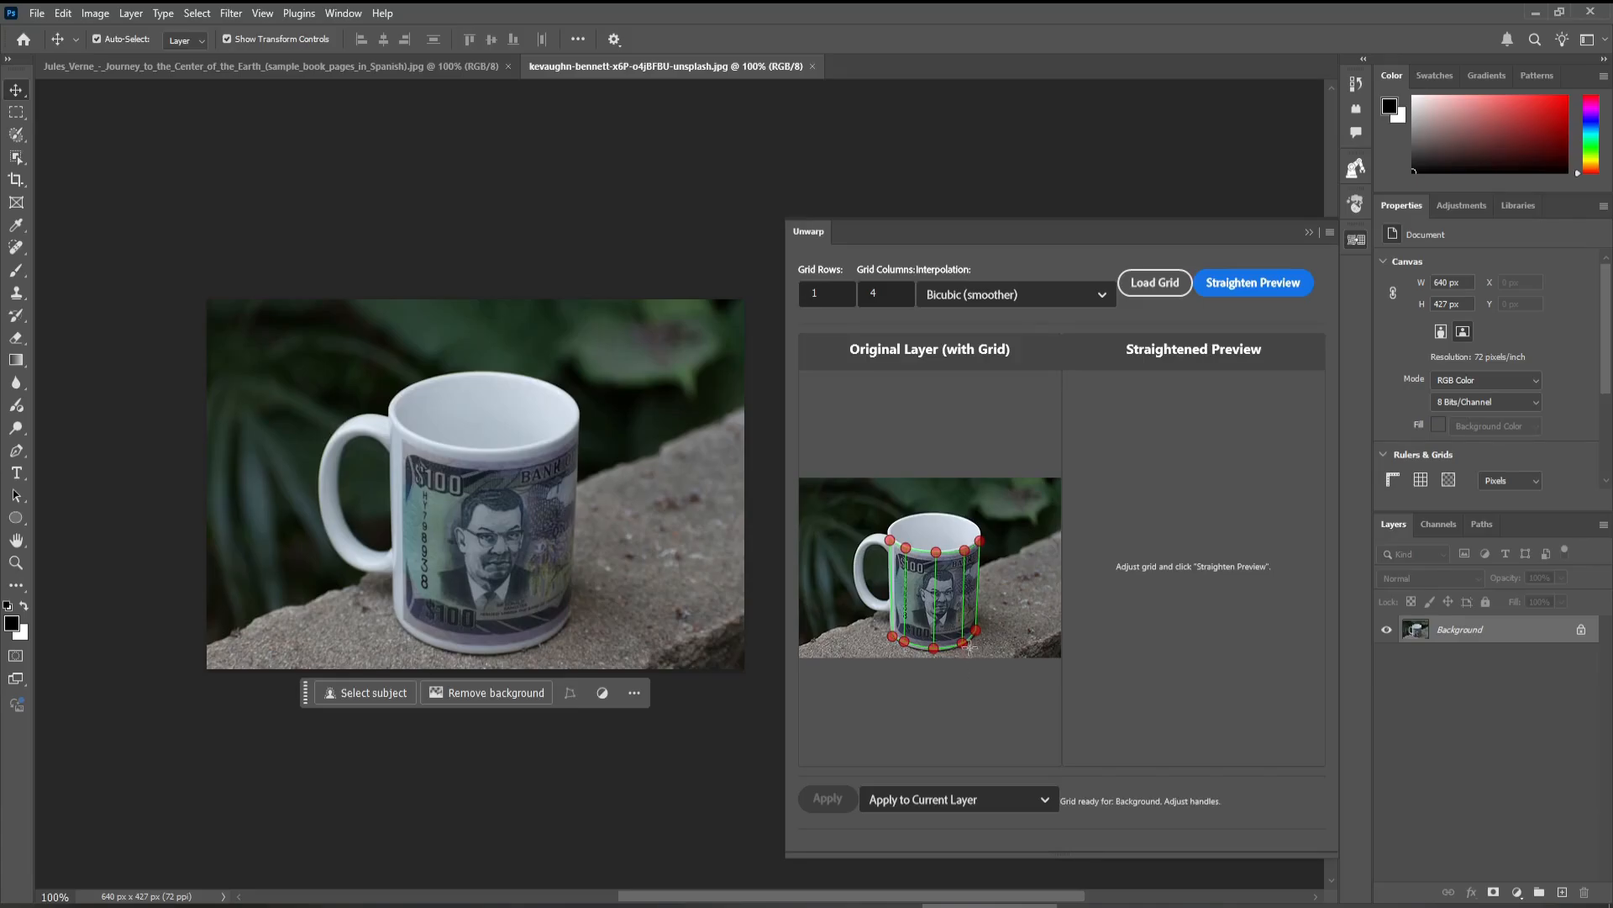
Step: Generate the flattened banknote preview, then switch to the book page document
{"action": "left_click", "coordinate": [1254, 282]}
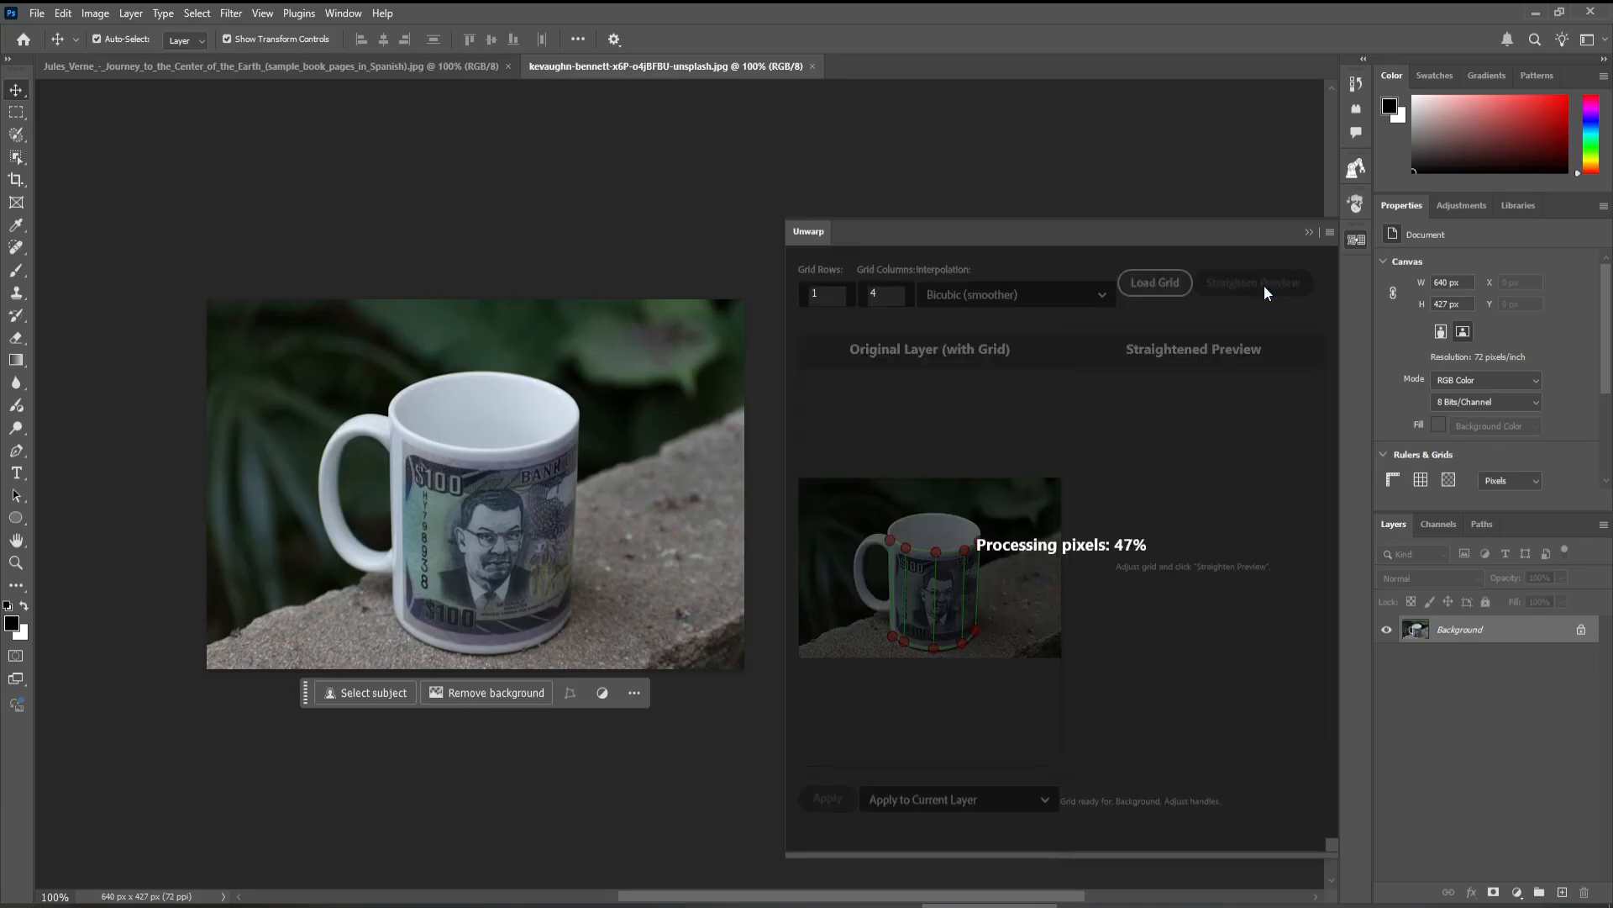
{"action": "left_click", "coordinate": [1254, 283]}
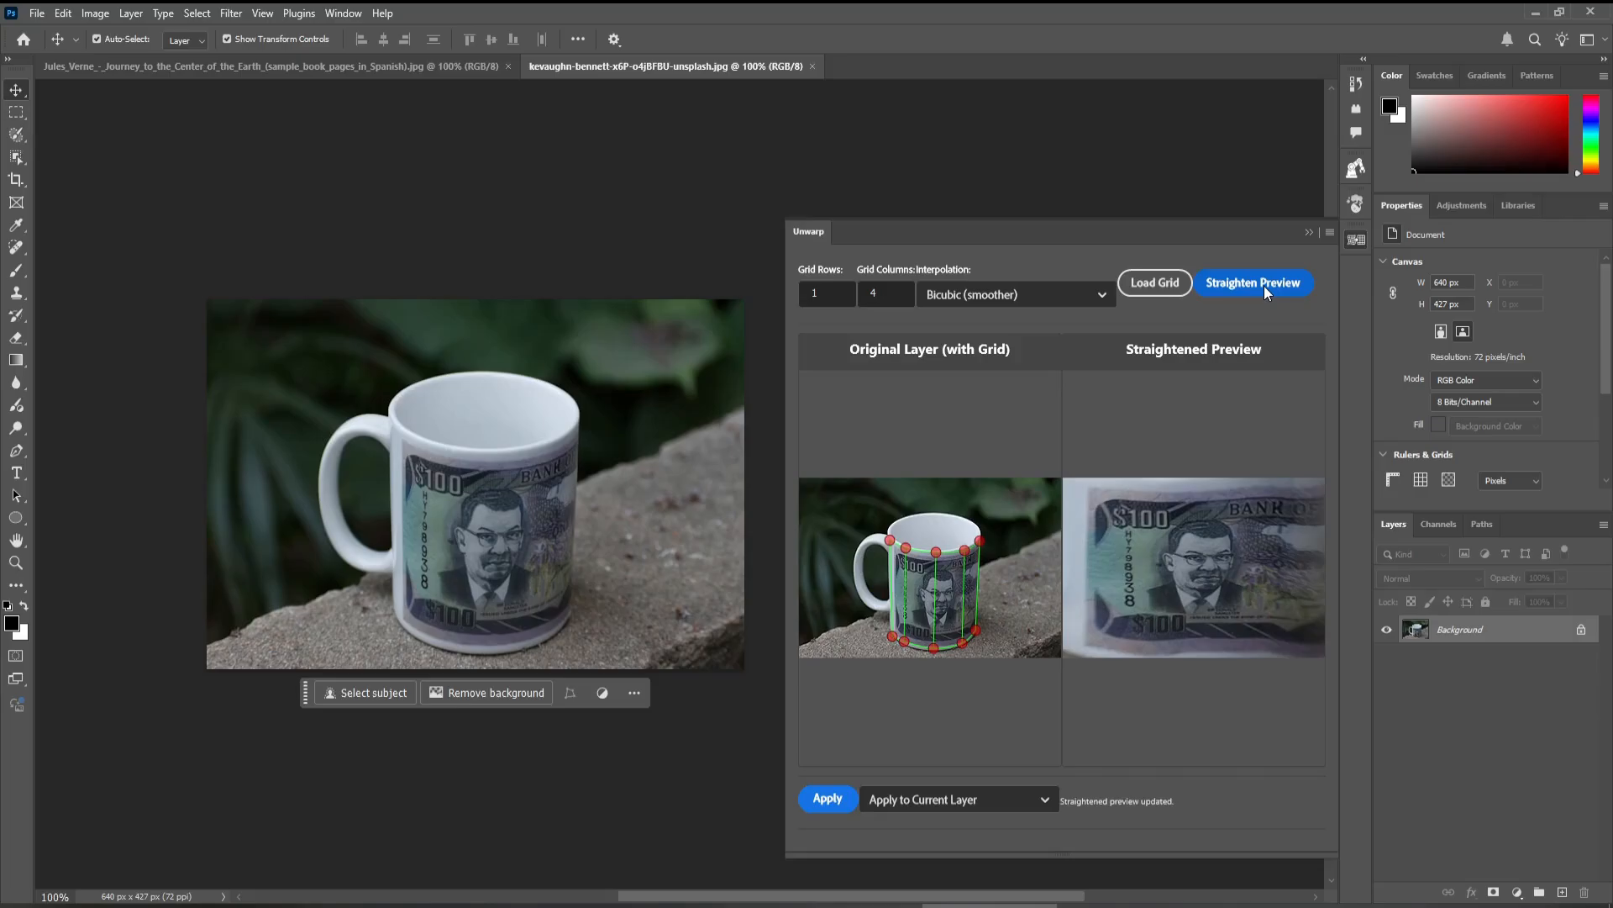
{"action": "mouse_move", "coordinate": [1264, 295]}
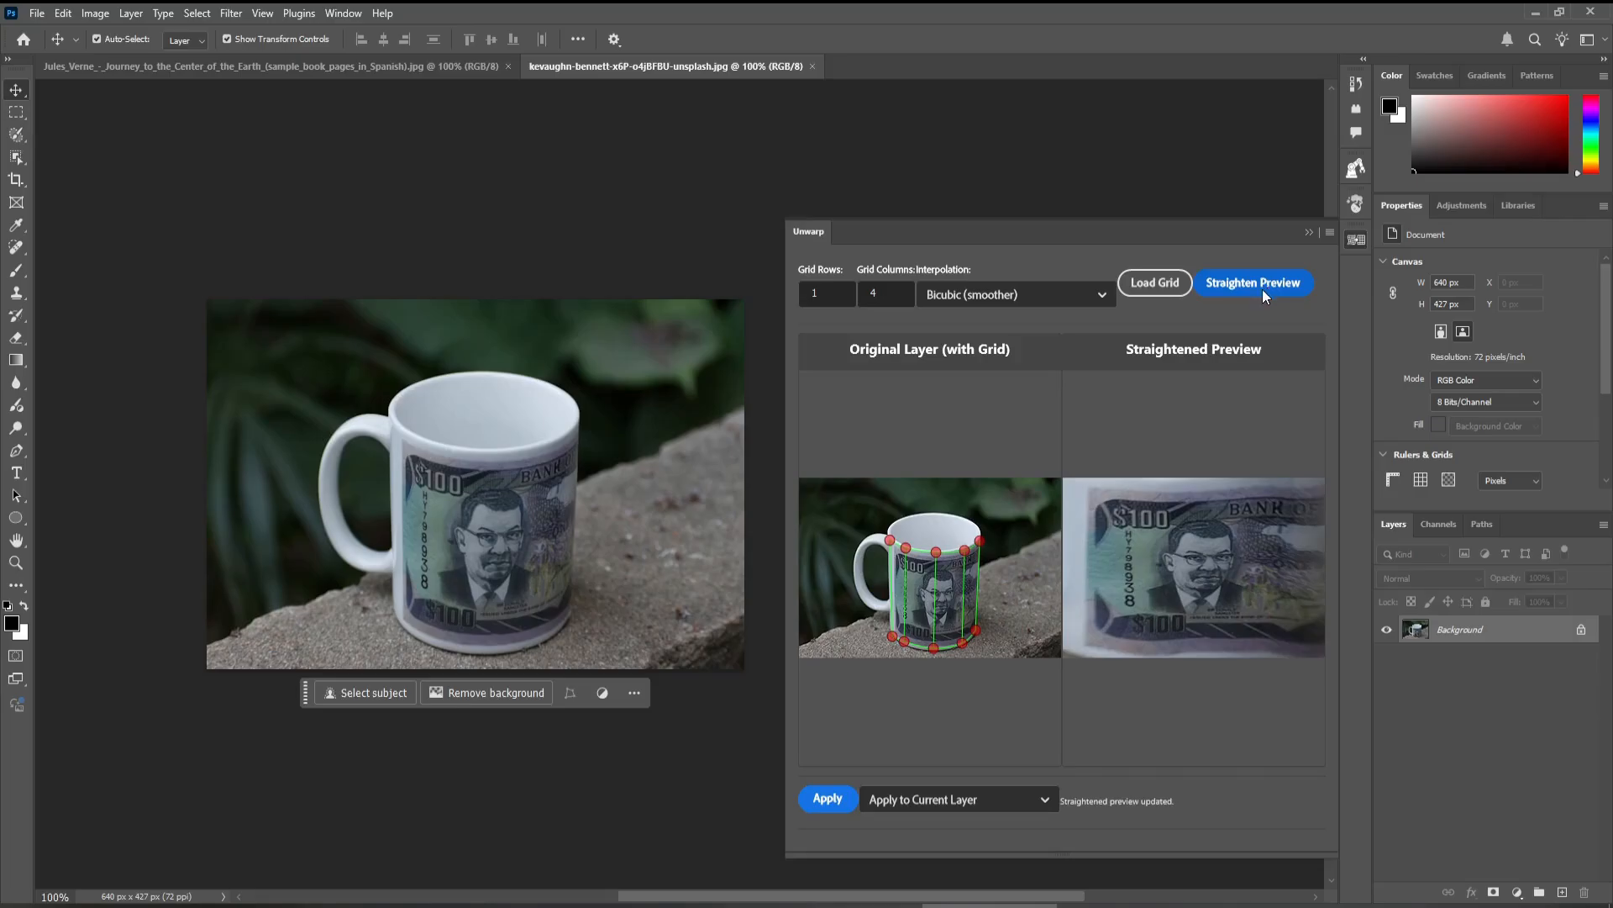
{"action": "left_click", "coordinate": [273, 65]}
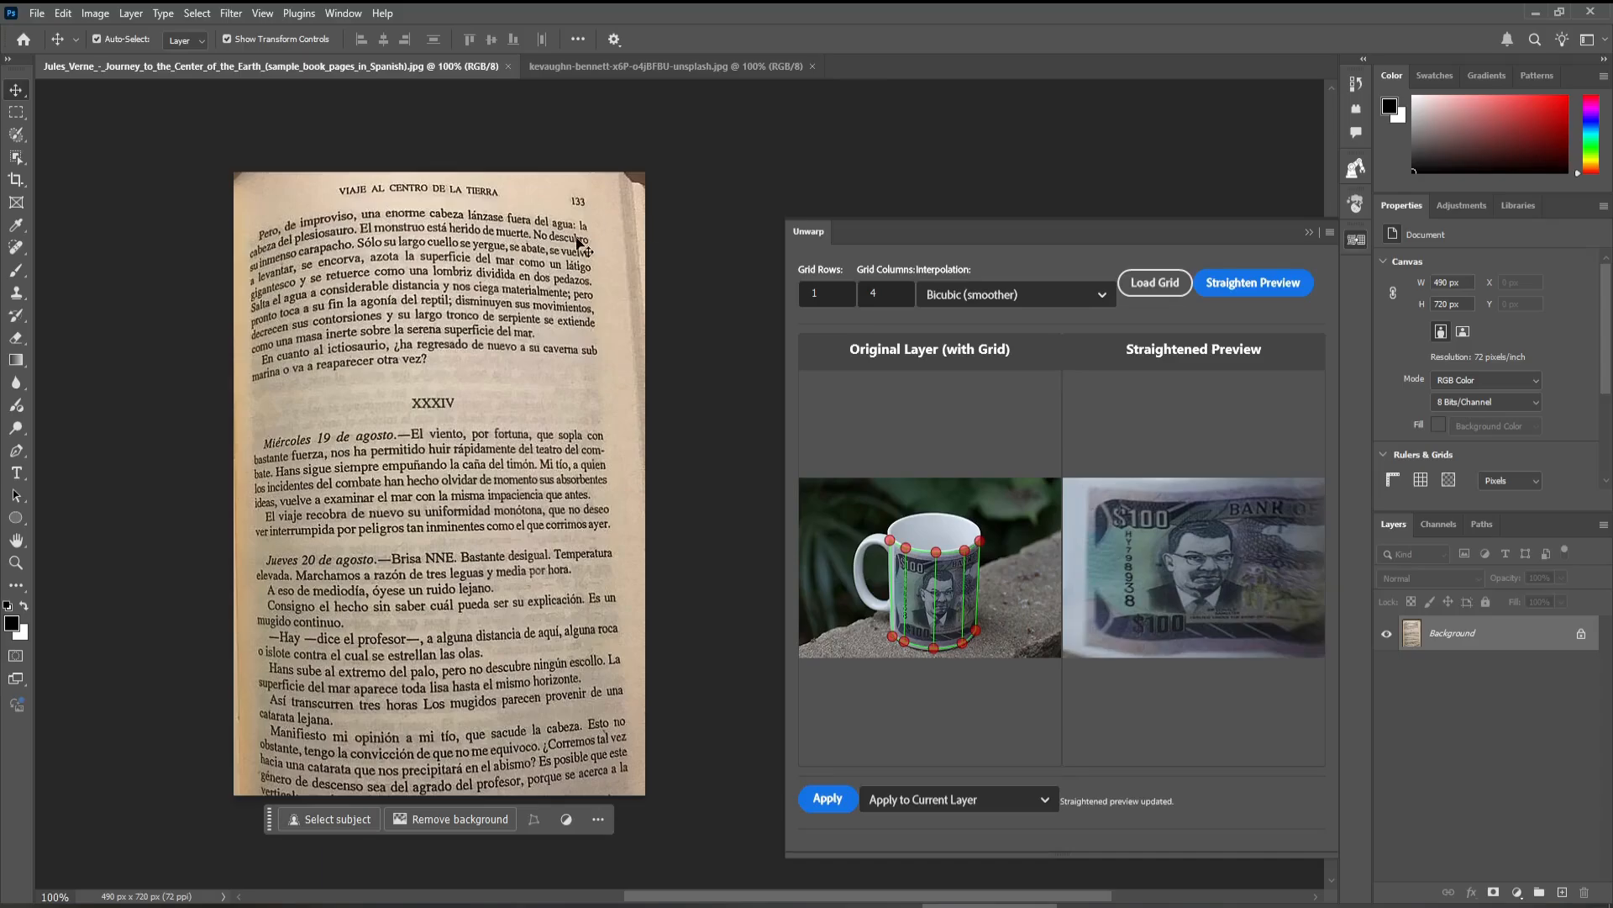
{"action": "mouse_move", "coordinate": [251, 276]}
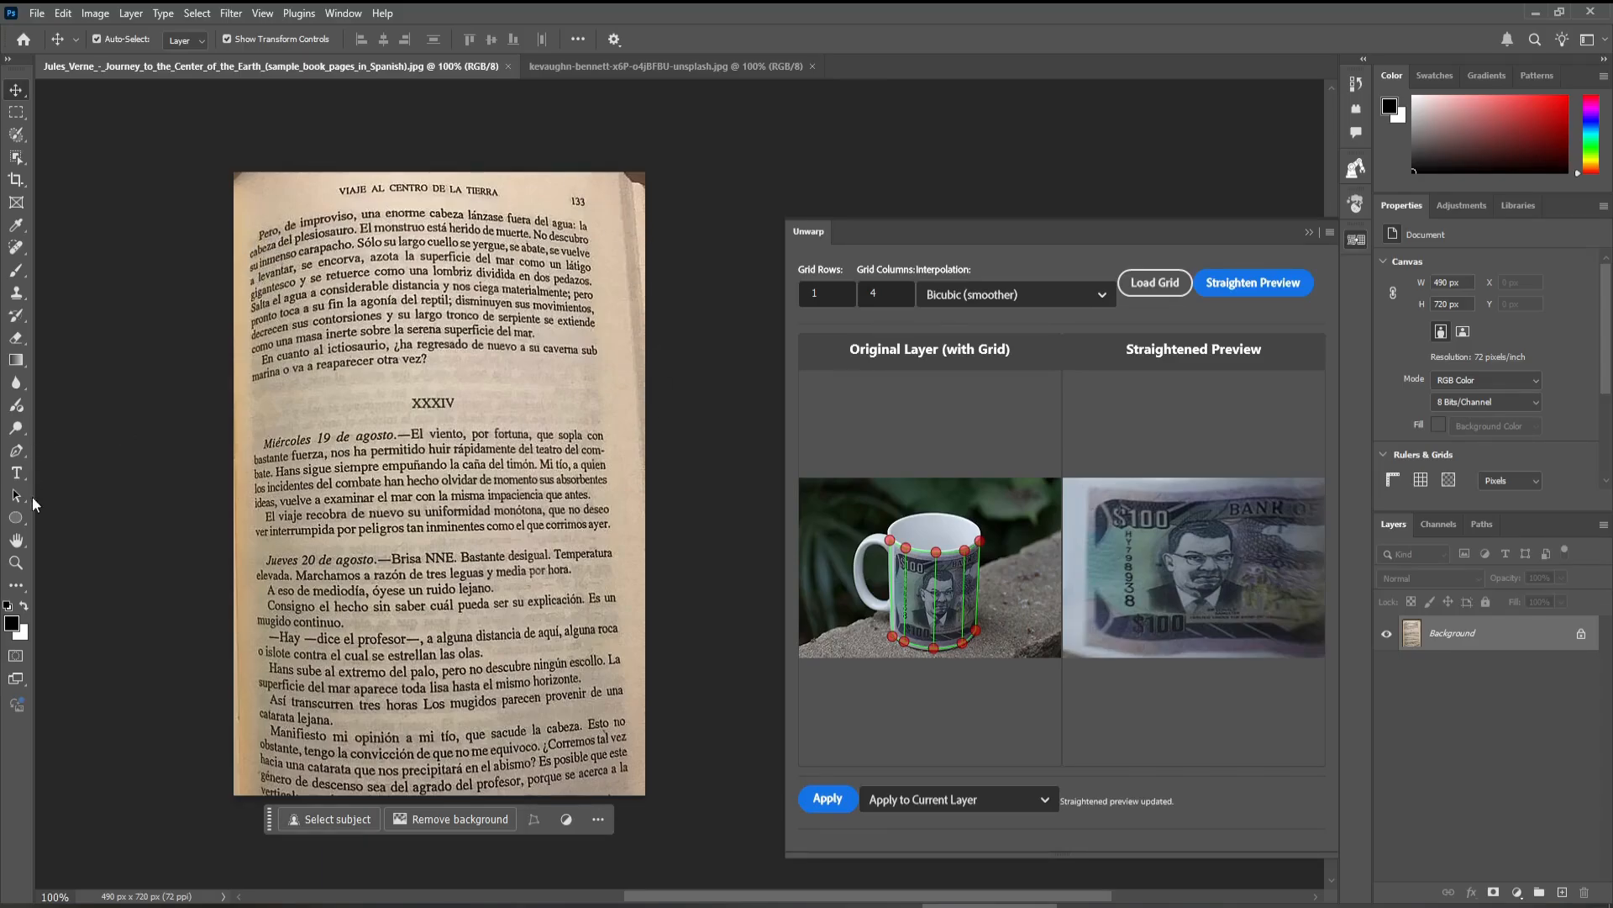
{"action": "mouse_move", "coordinate": [252, 519]}
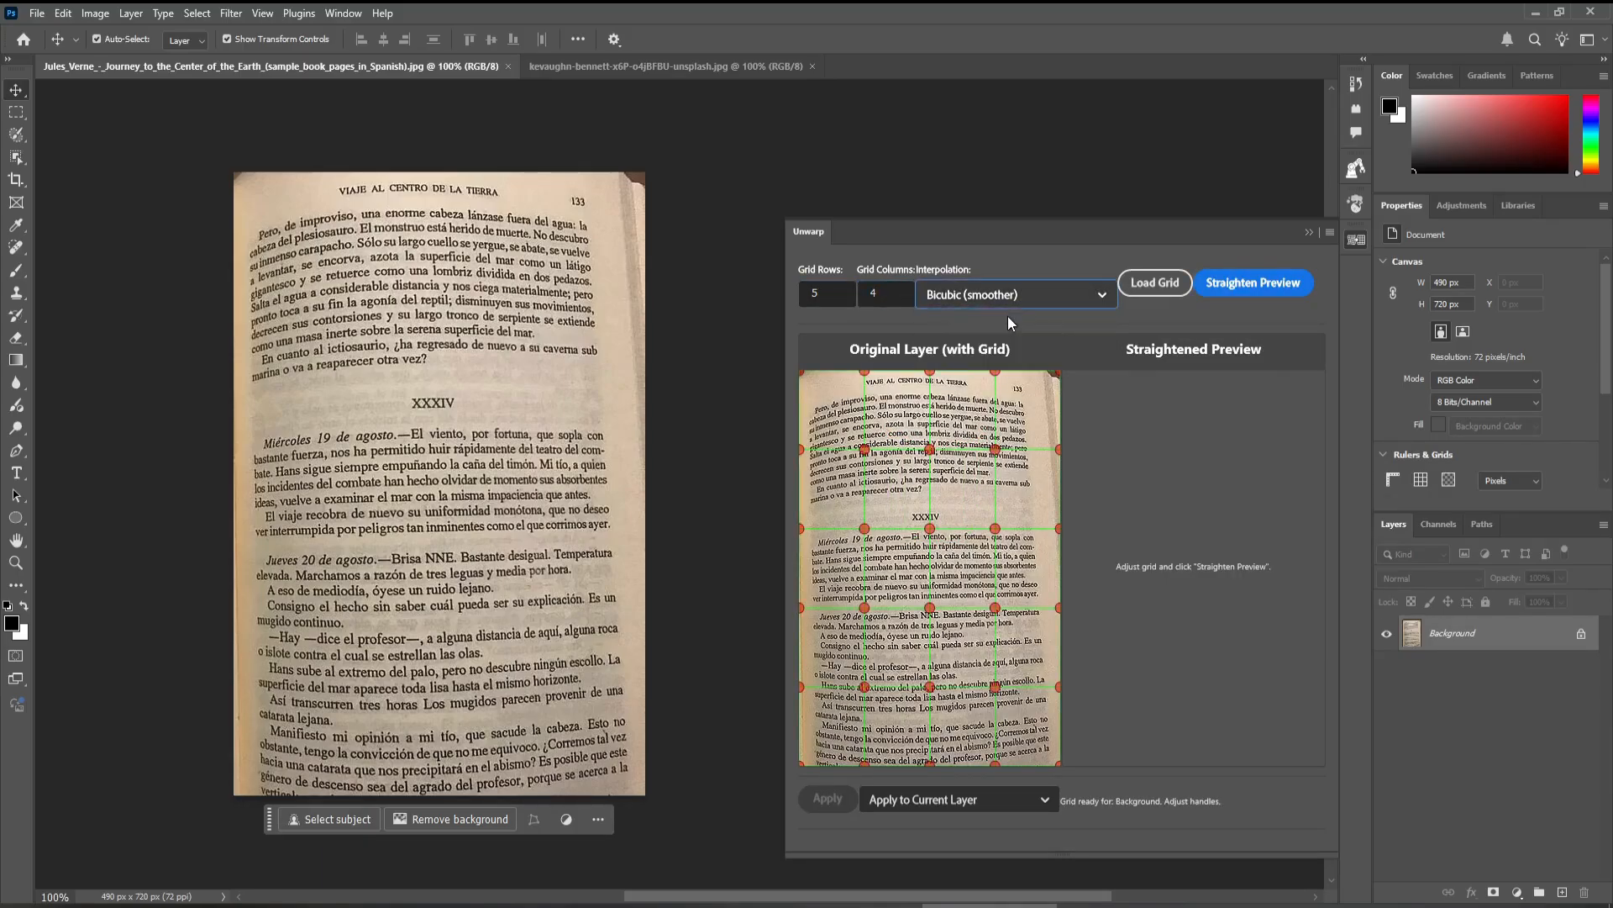
Step: Set the book page's interpolation to Bilinear (faster) after trying Bicubic
{"action": "left_click", "coordinate": [1013, 294]}
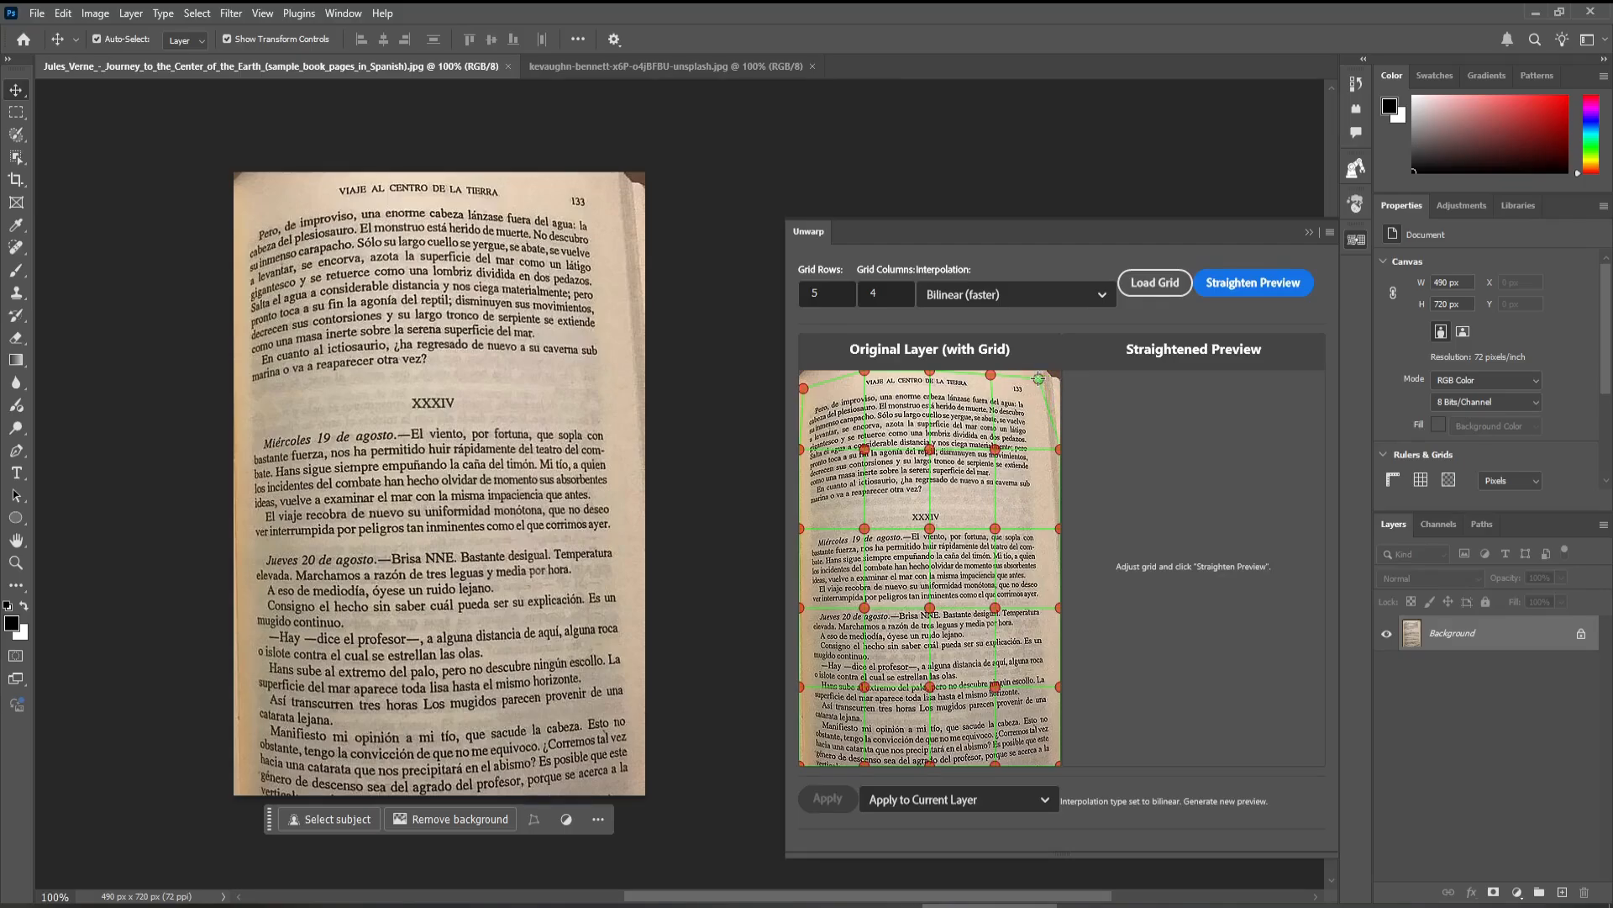
{"action": "left_click", "coordinate": [1013, 294]}
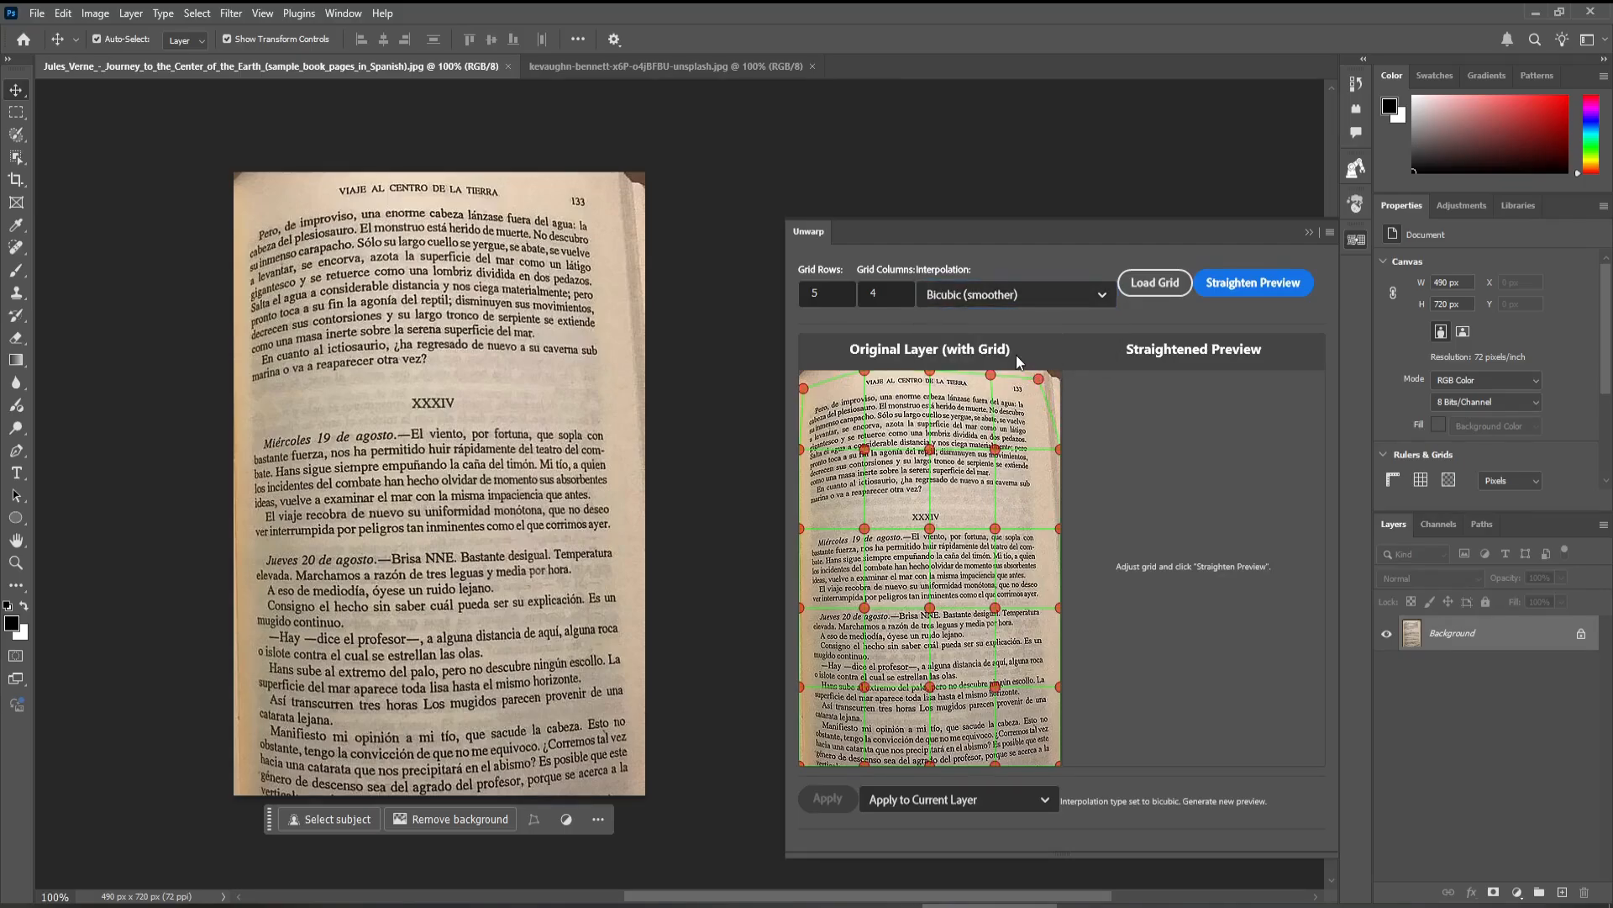
{"action": "left_click", "coordinate": [1013, 294]}
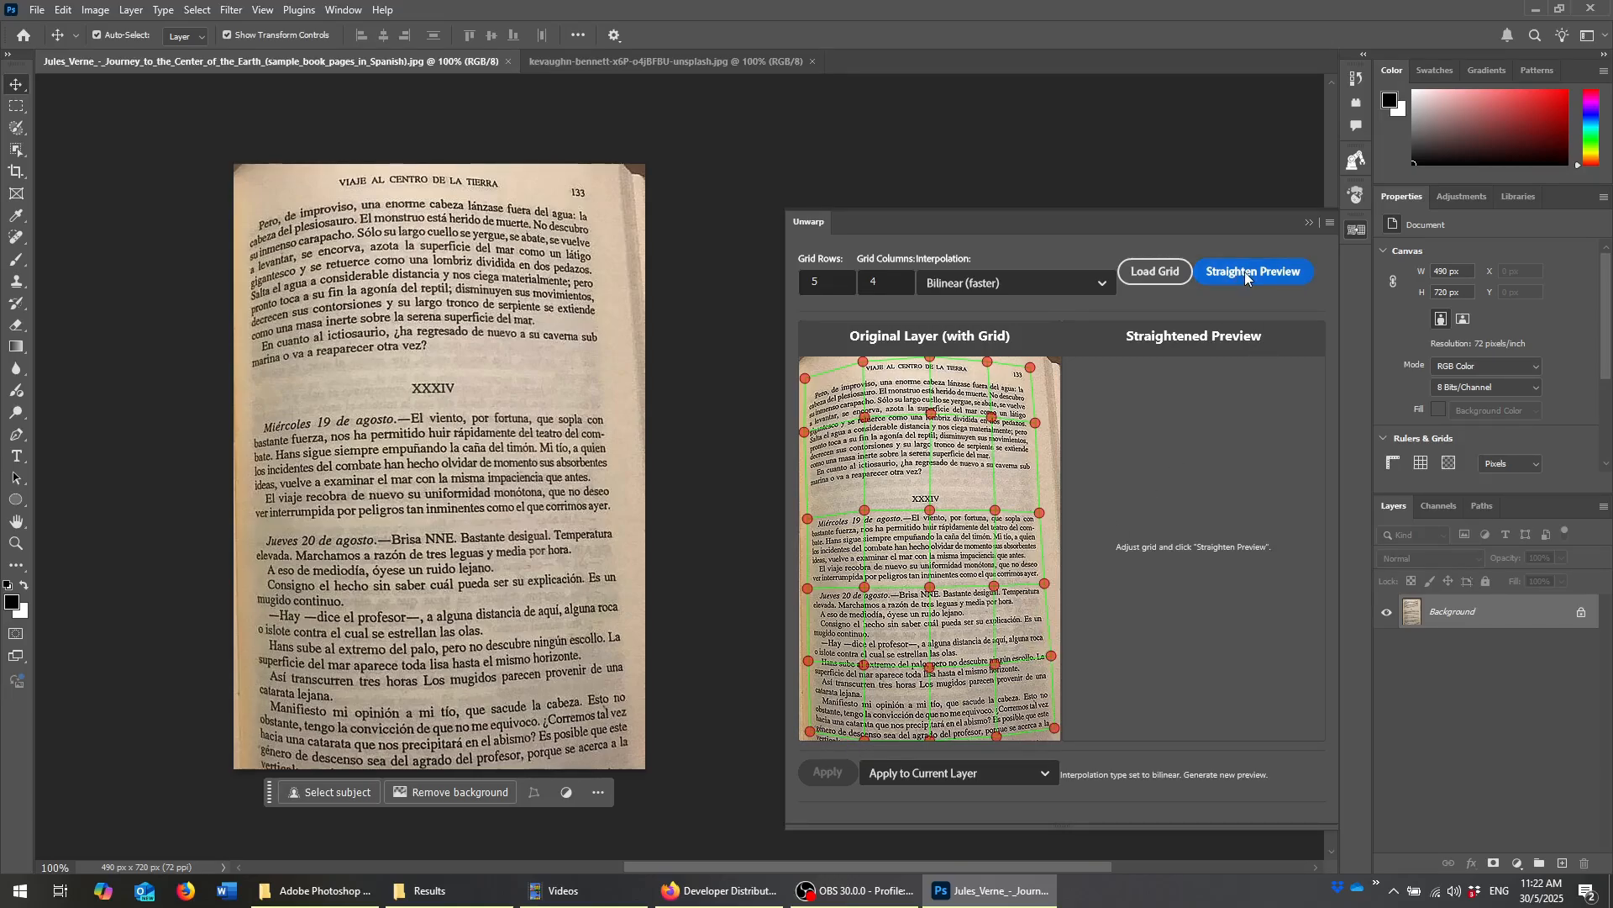
Step: Generate the straightened book page preview with its text lines flattened
{"action": "left_click", "coordinate": [1252, 270]}
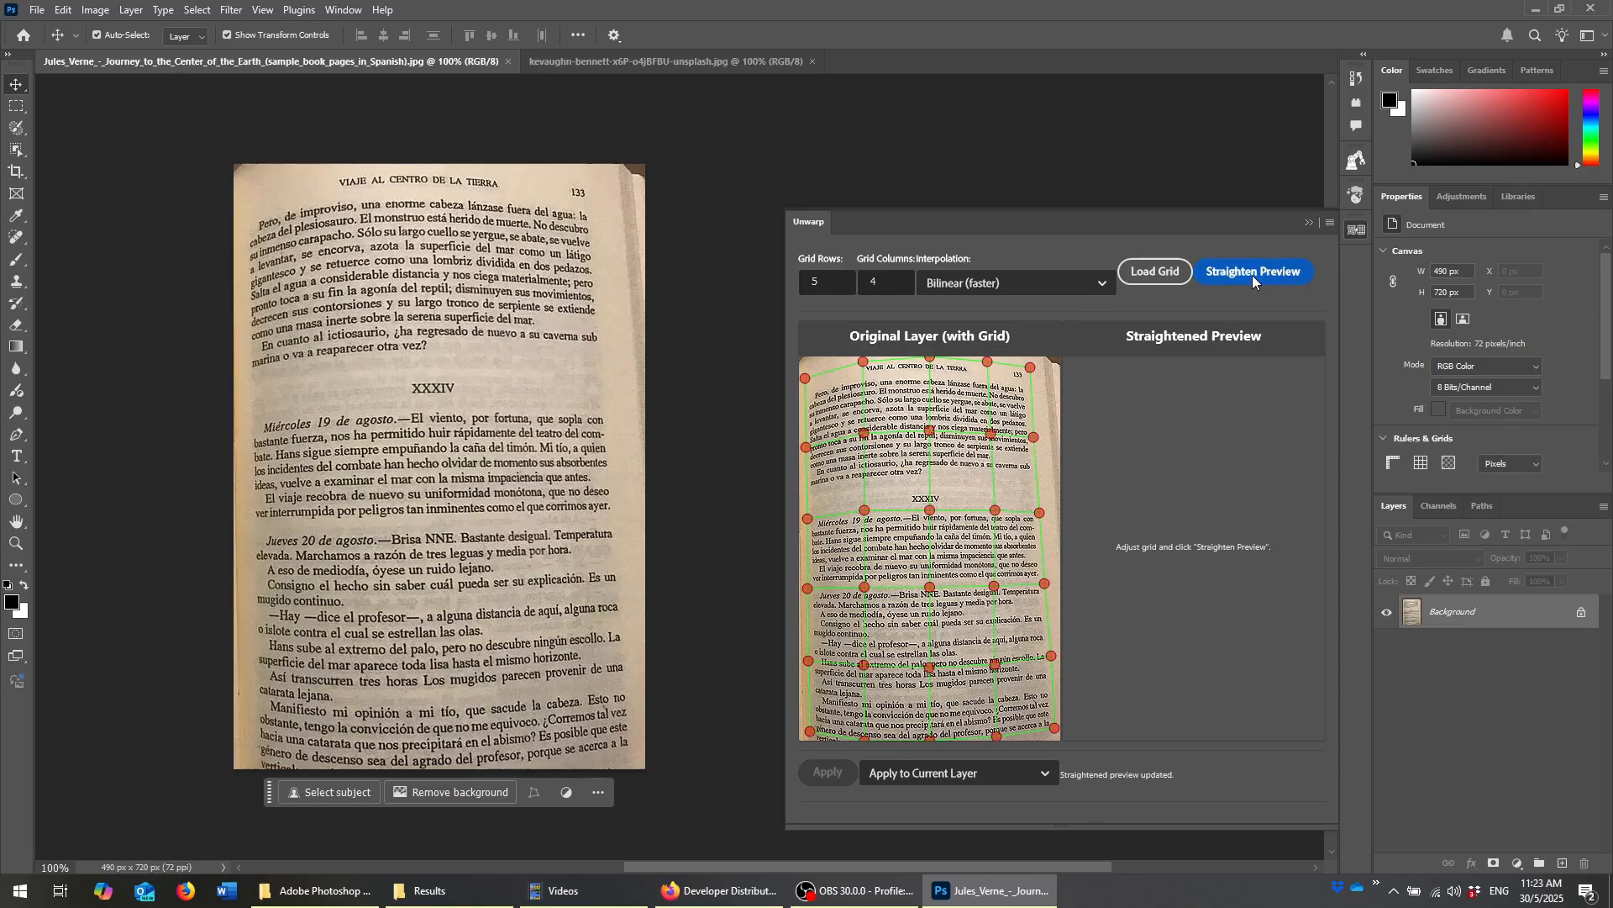
{"action": "left_click", "coordinate": [1252, 271]}
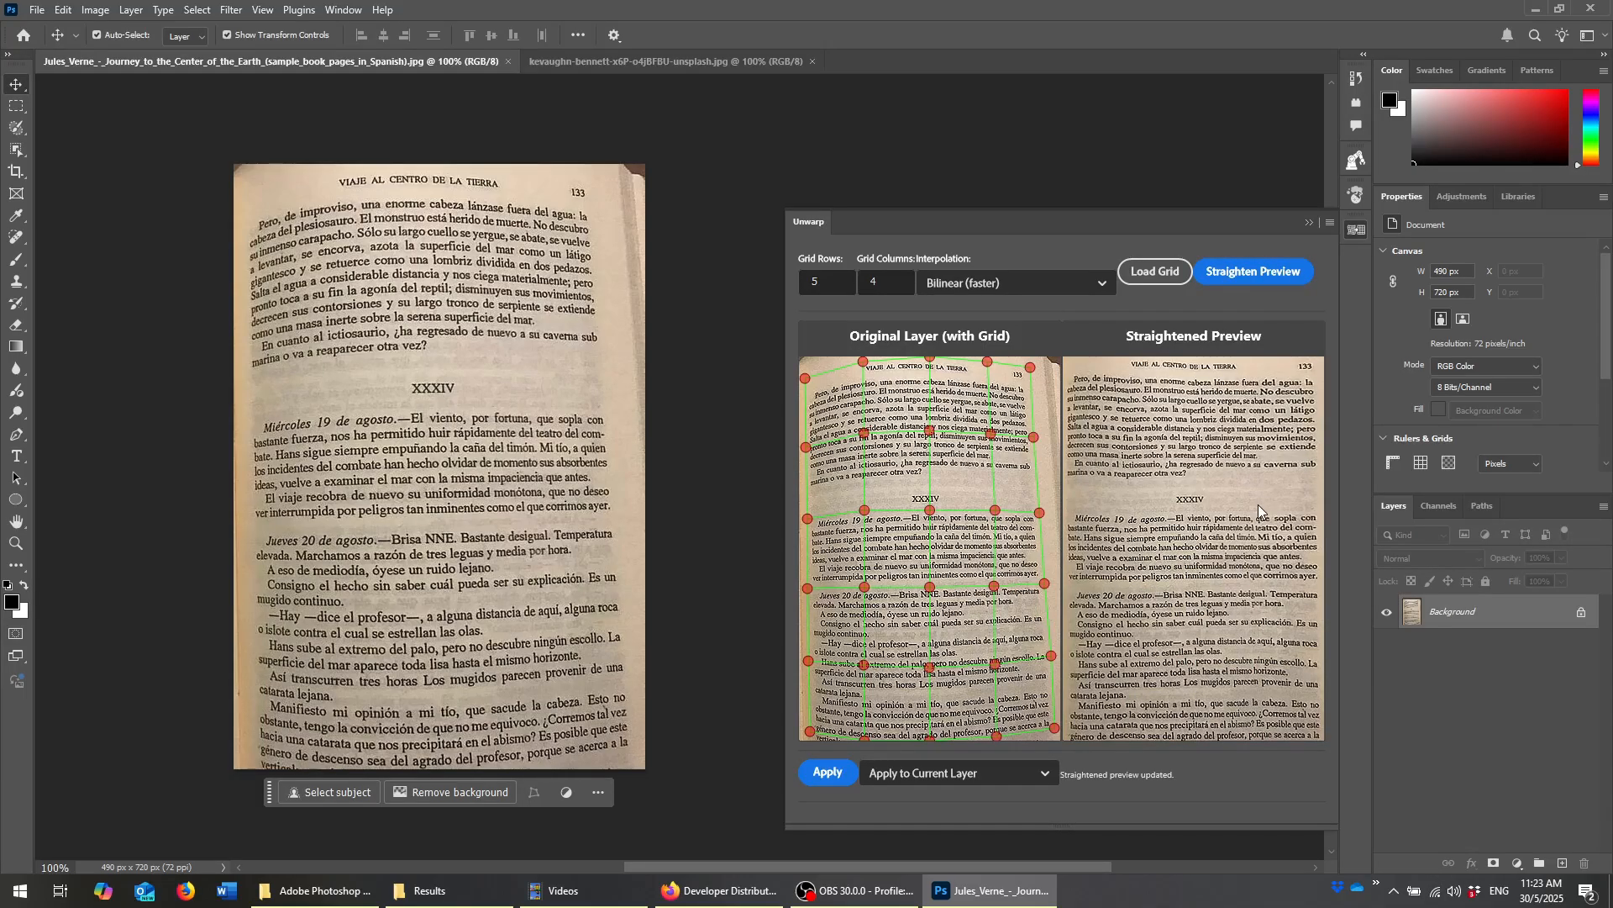